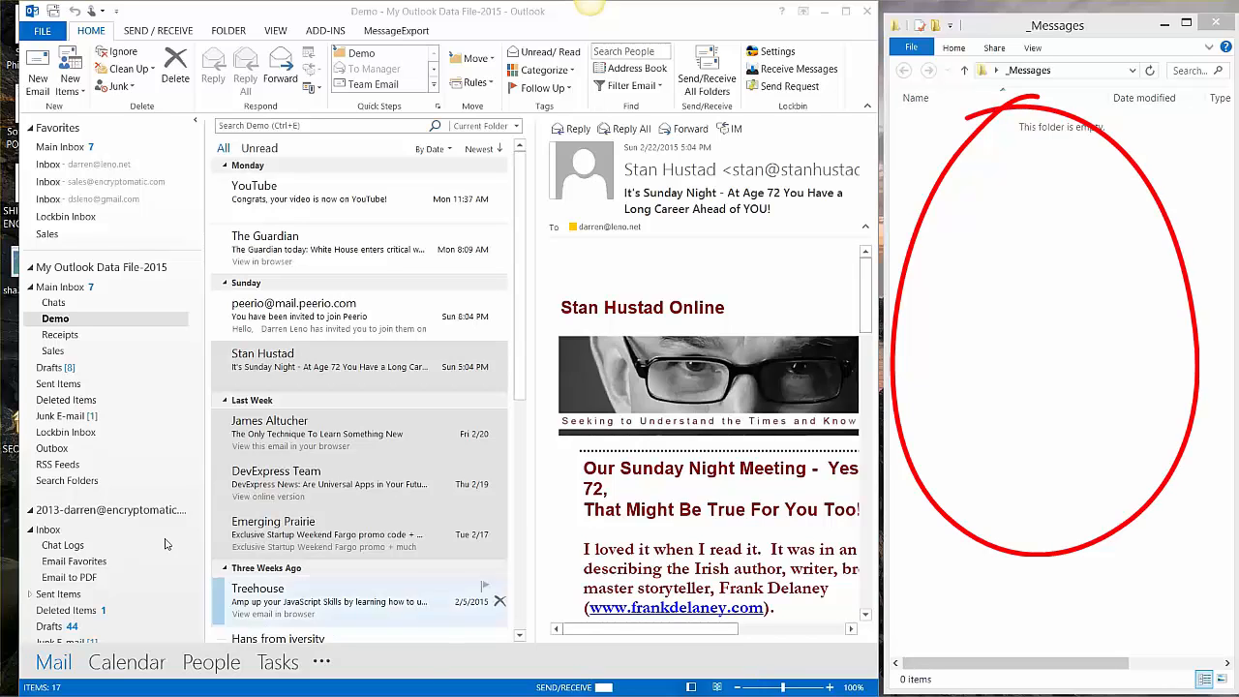
Drag the Peerio-to-James Altucher emails into _Messages, then open the Peerio .msg to verify
{"action": "left_click", "coordinate": [329, 316]}
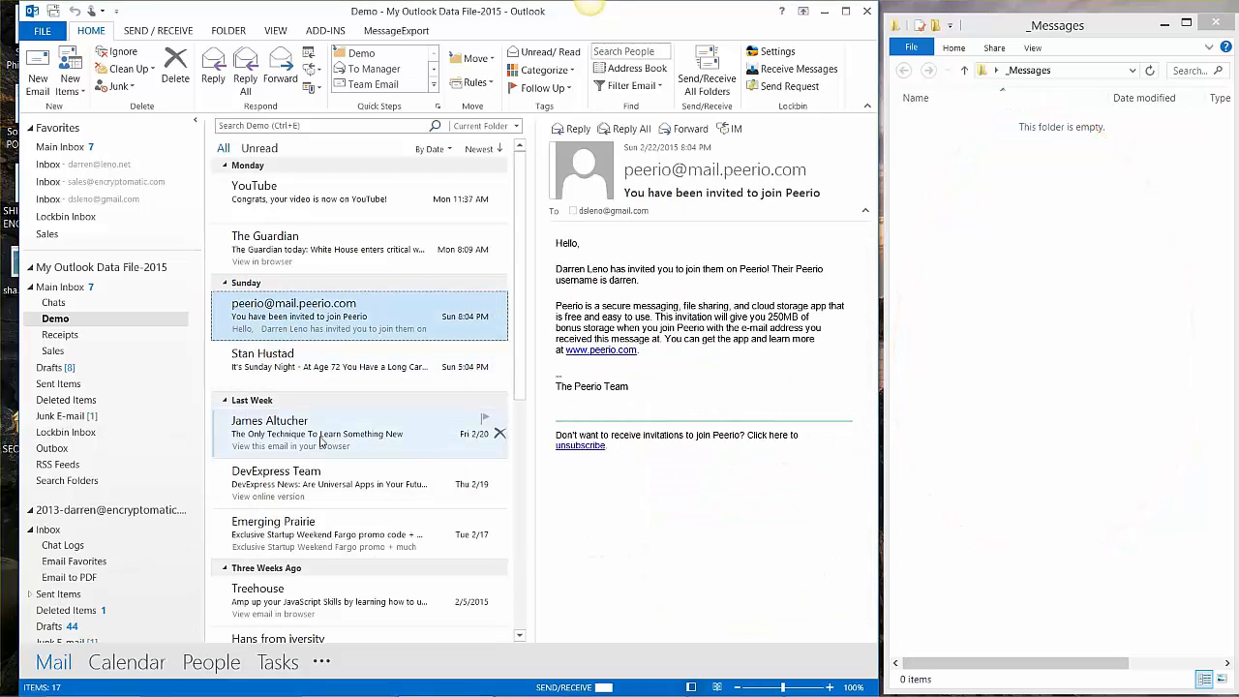
{"action": "left_click", "coordinate": [319, 436]}
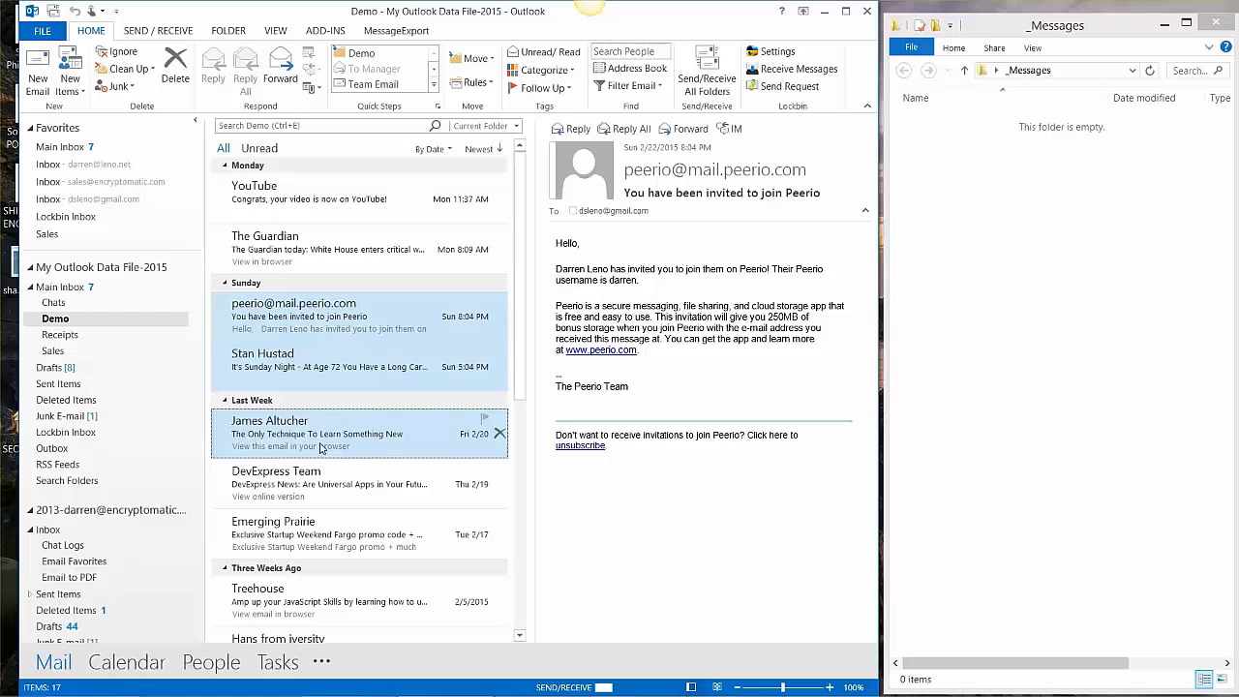
{"action": "mouse_move", "coordinate": [329, 366]}
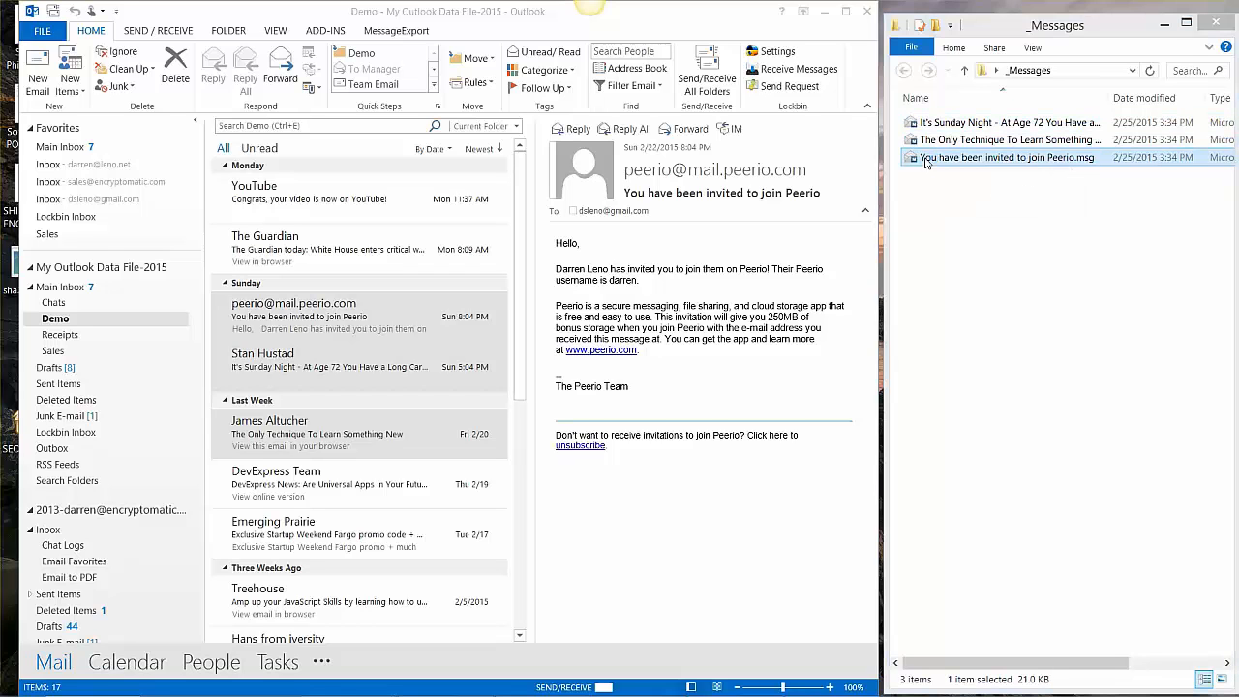
{"action": "double_click", "coordinate": [1007, 156]}
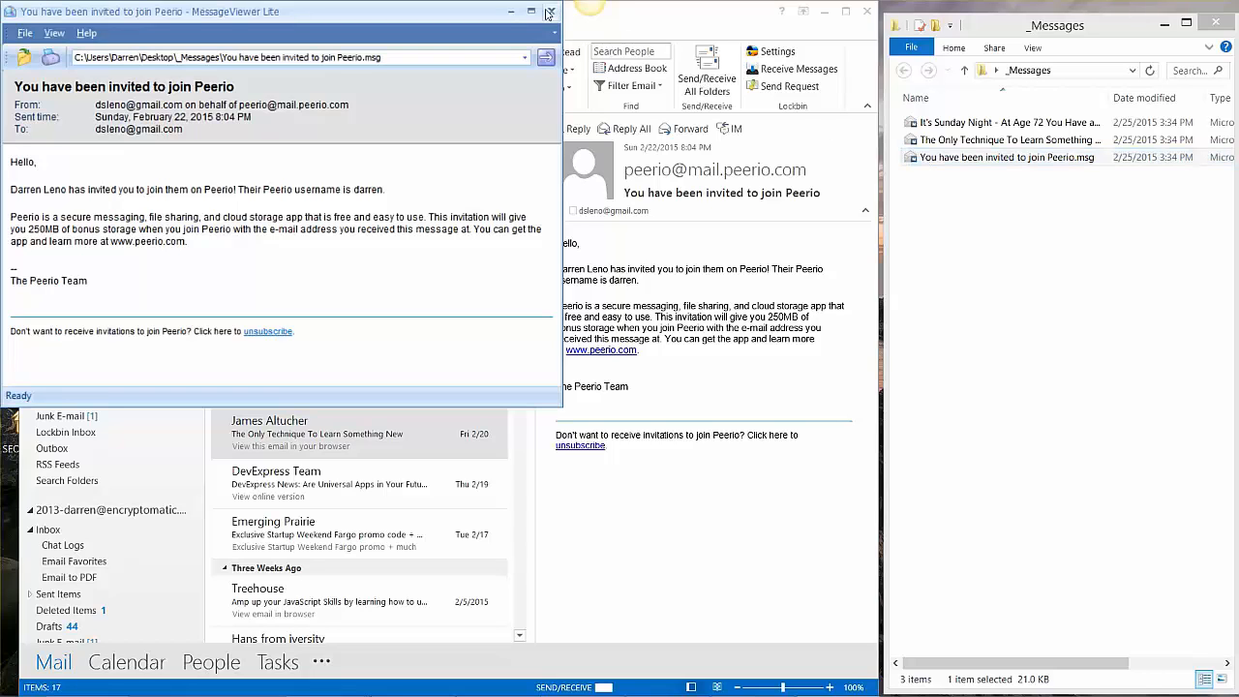
{"action": "left_click", "coordinate": [550, 11]}
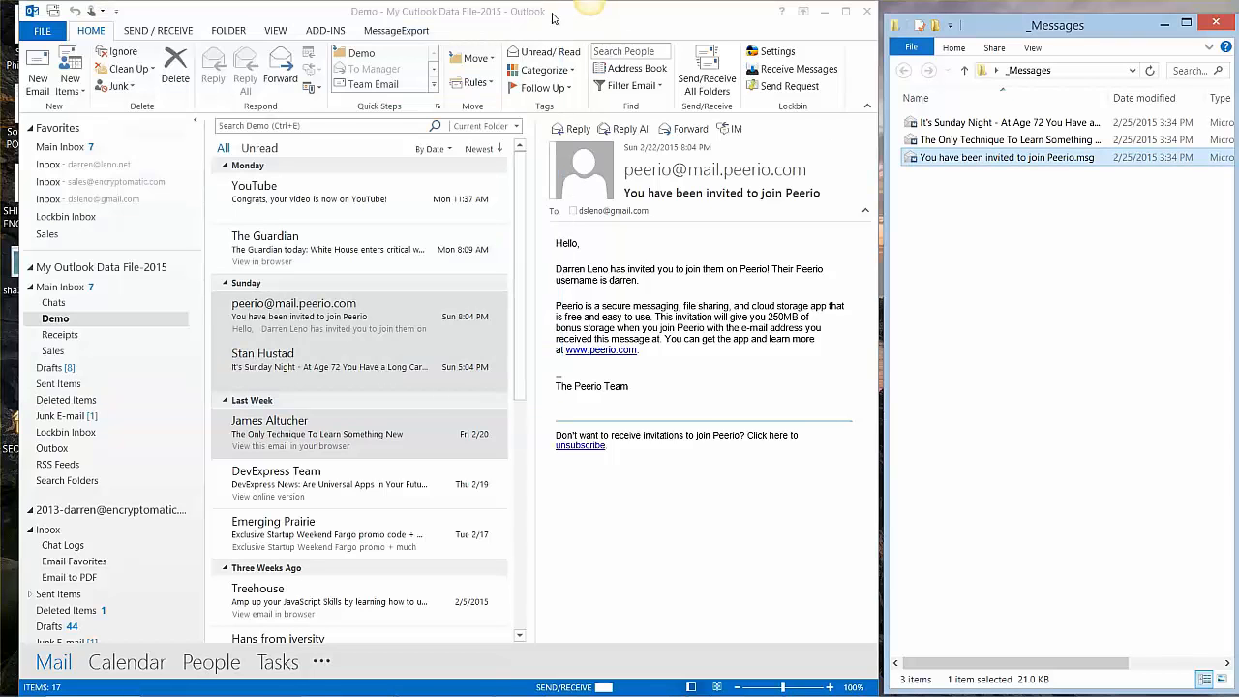
Delete the exported .msg files and select the Export to MSG profile on the MessageExport tab
{"action": "left_click", "coordinate": [329, 317]}
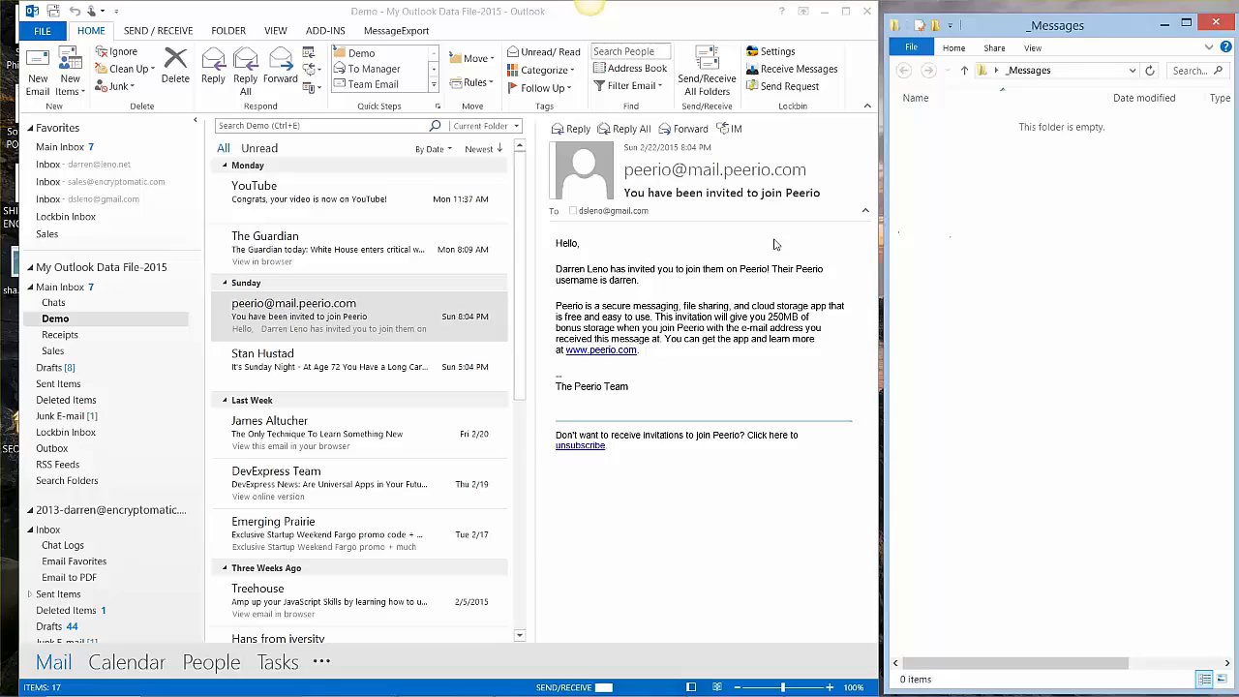
{"action": "mouse_move", "coordinate": [408, 79]}
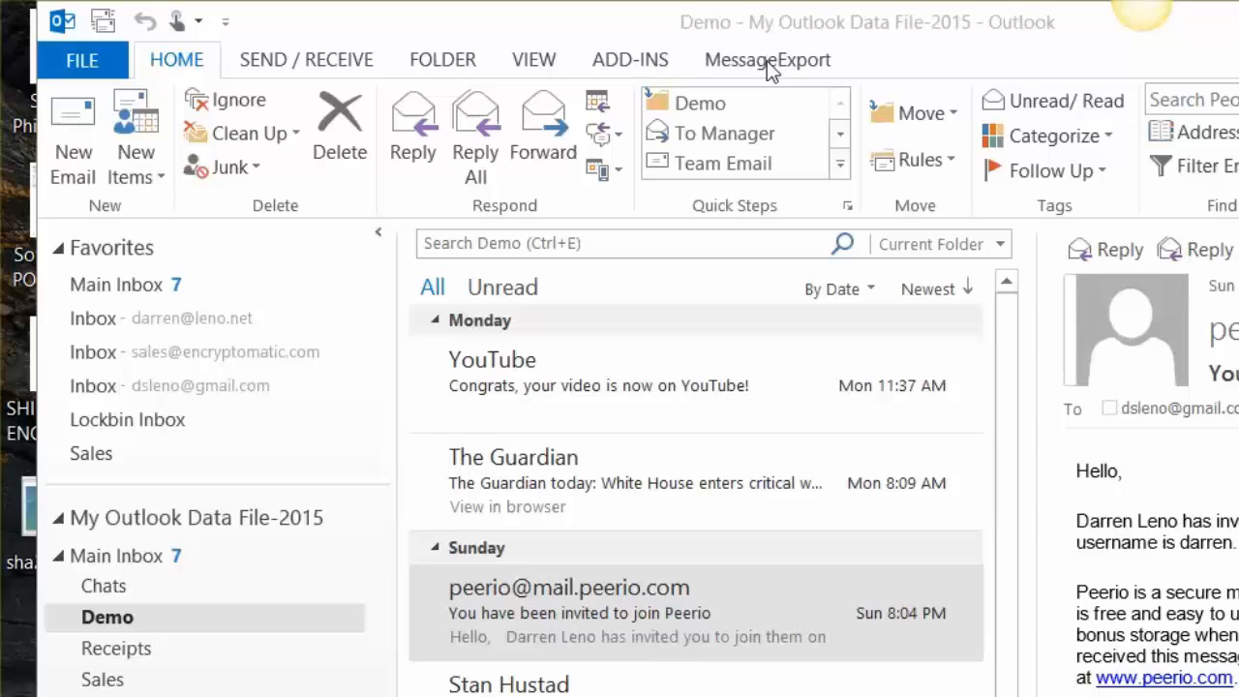
{"action": "left_click", "coordinate": [766, 59]}
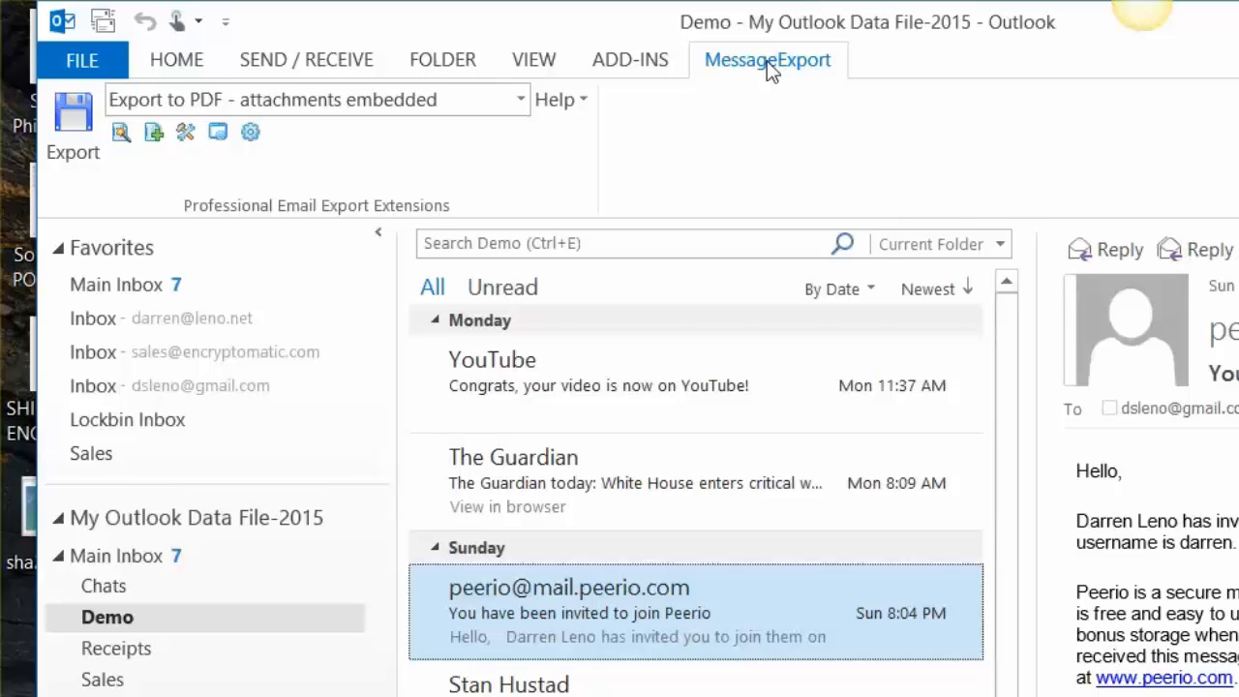
{"action": "mouse_move", "coordinate": [570, 161]}
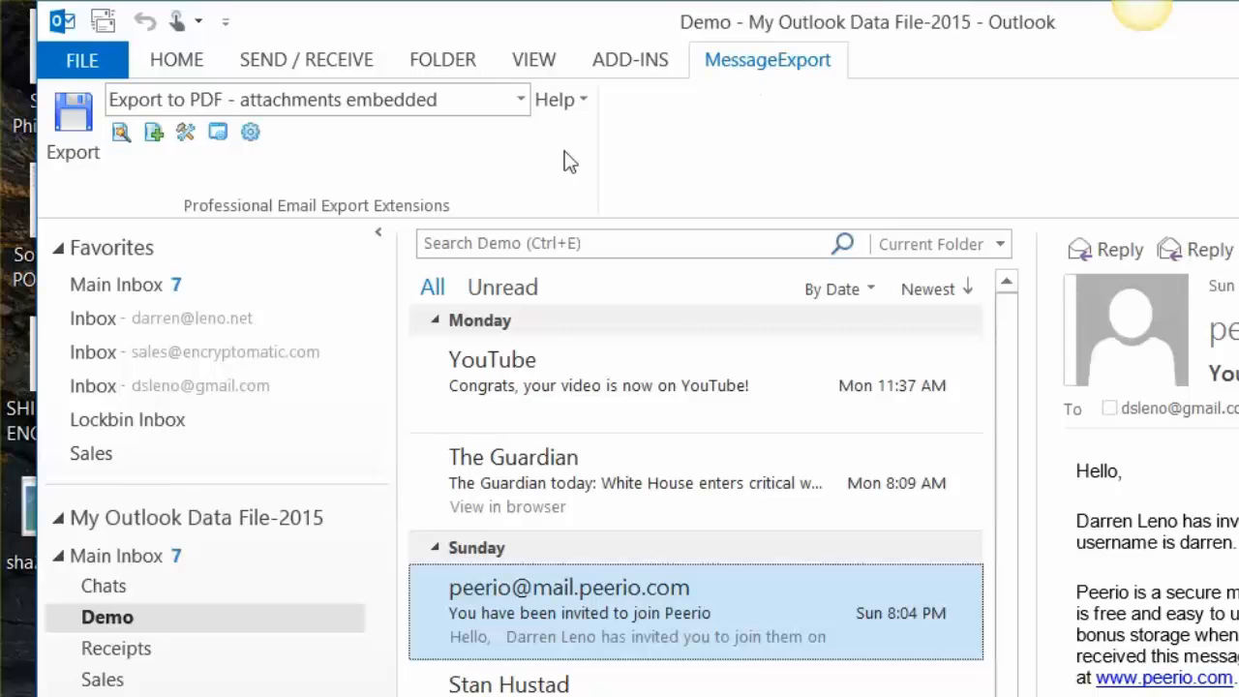
{"action": "left_click", "coordinate": [520, 99]}
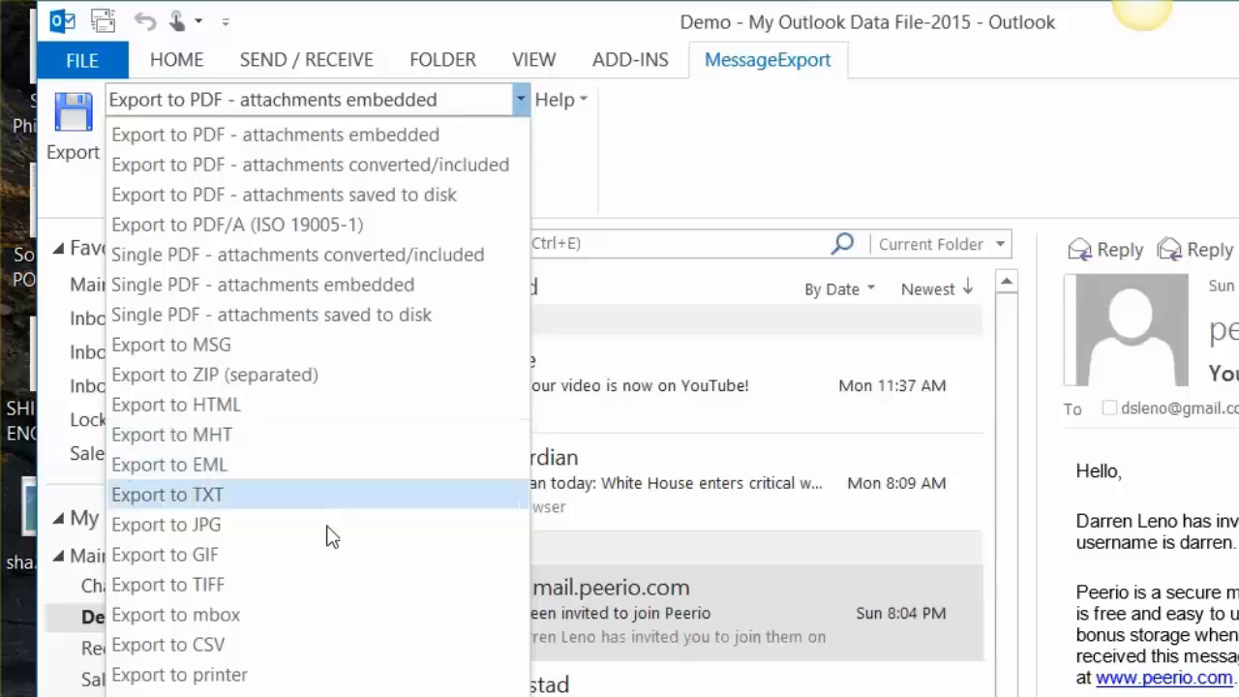
{"action": "mouse_move", "coordinate": [281, 344]}
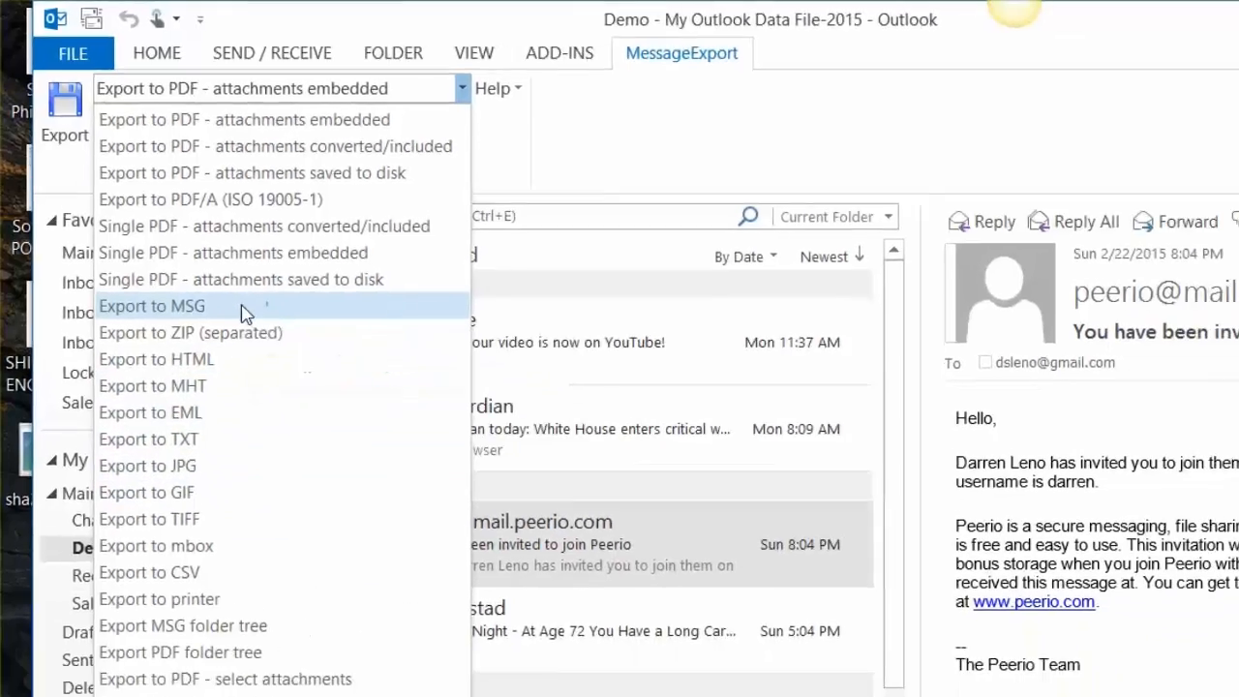
{"action": "left_click", "coordinate": [152, 306]}
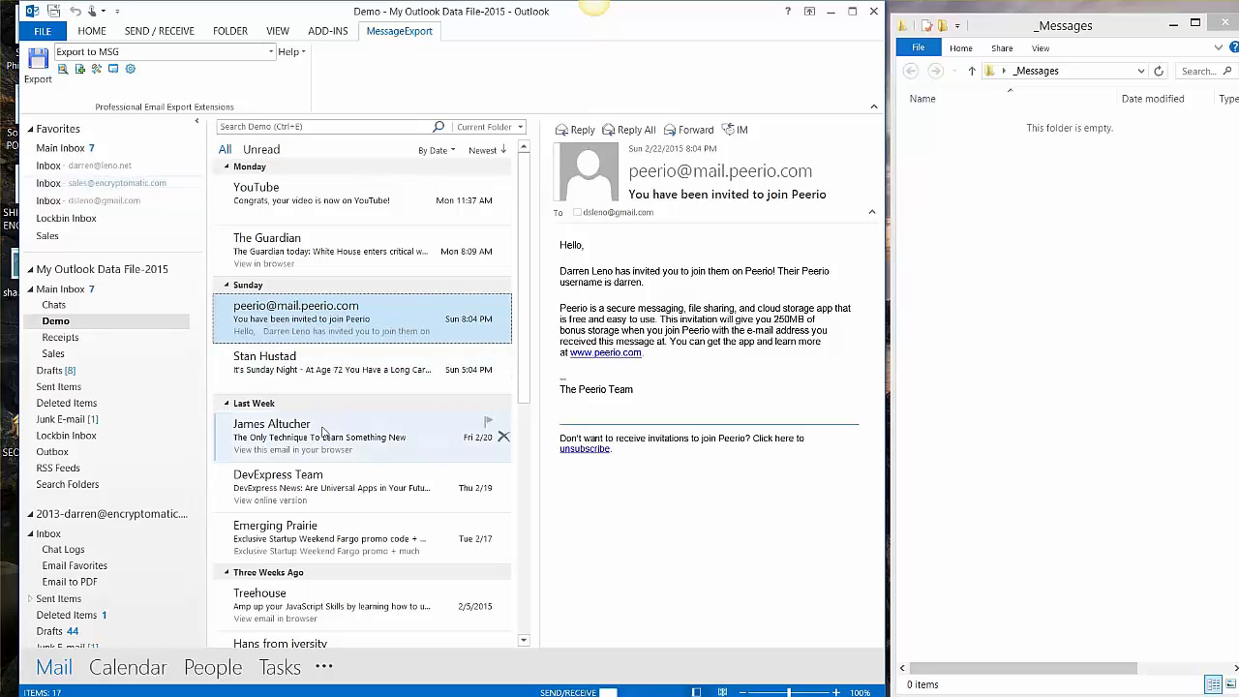
{"action": "left_click", "coordinate": [319, 436]}
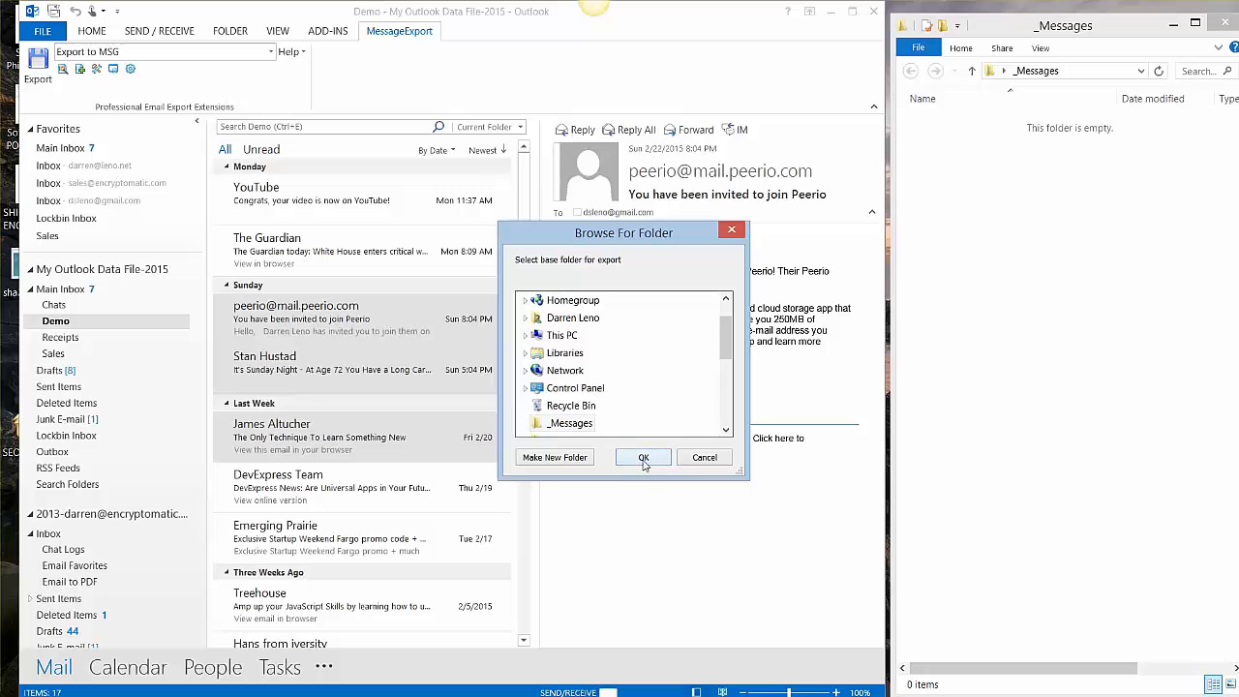
{"action": "left_click", "coordinate": [643, 457]}
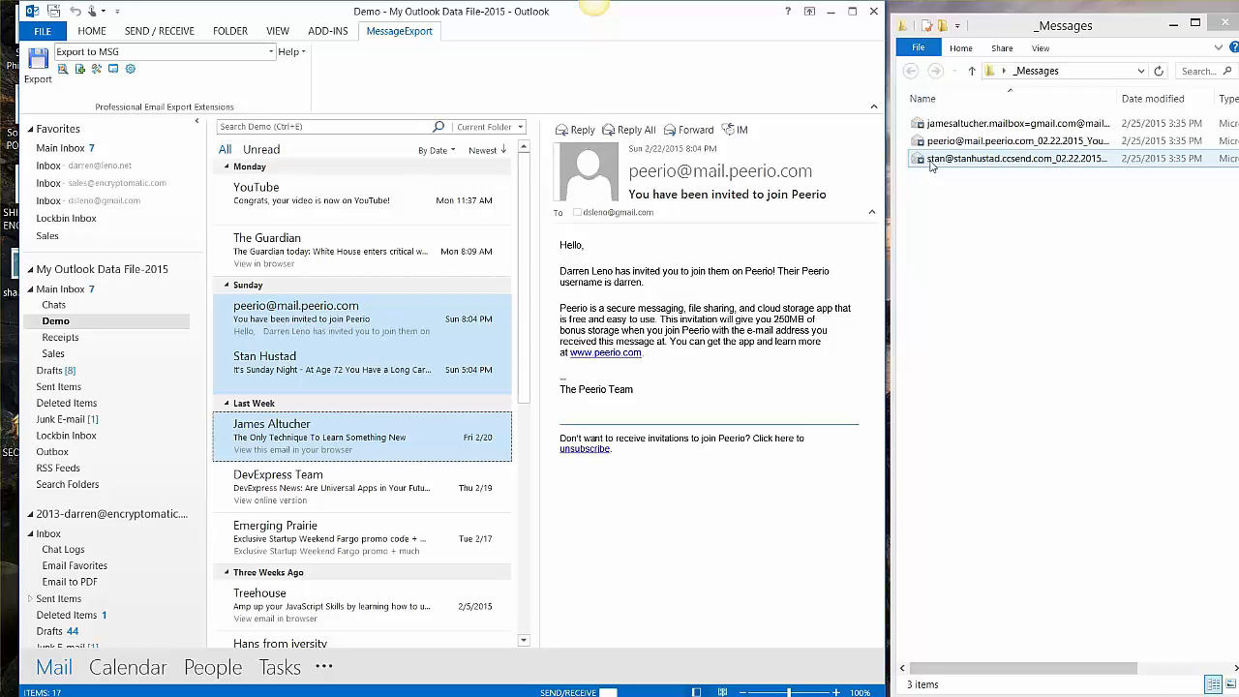
{"action": "left_click", "coordinate": [1016, 158]}
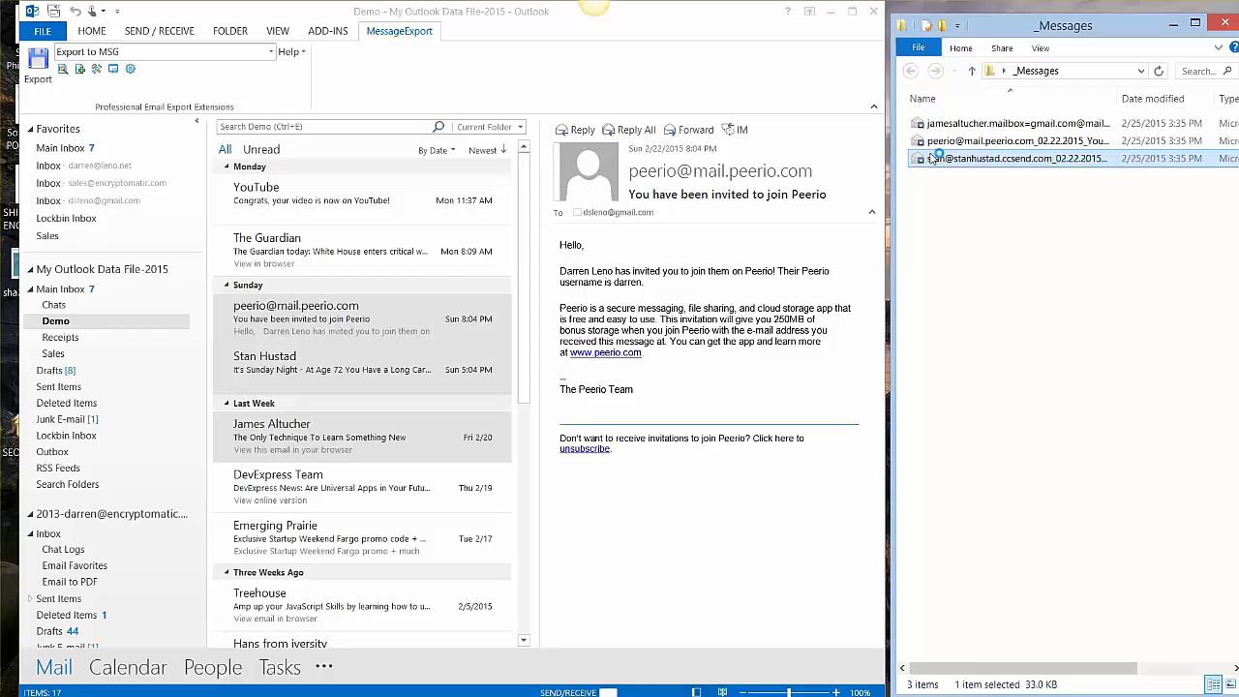
{"action": "double_click", "coordinate": [1012, 158]}
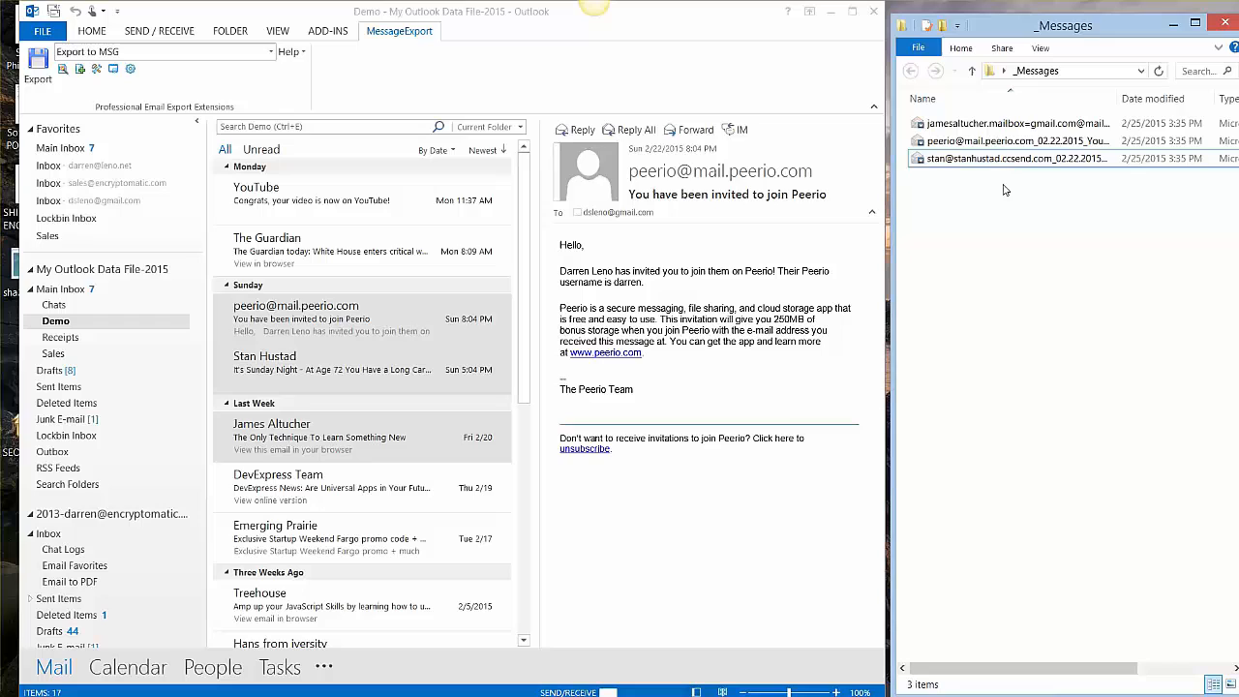
{"action": "mouse_move", "coordinate": [972, 265]}
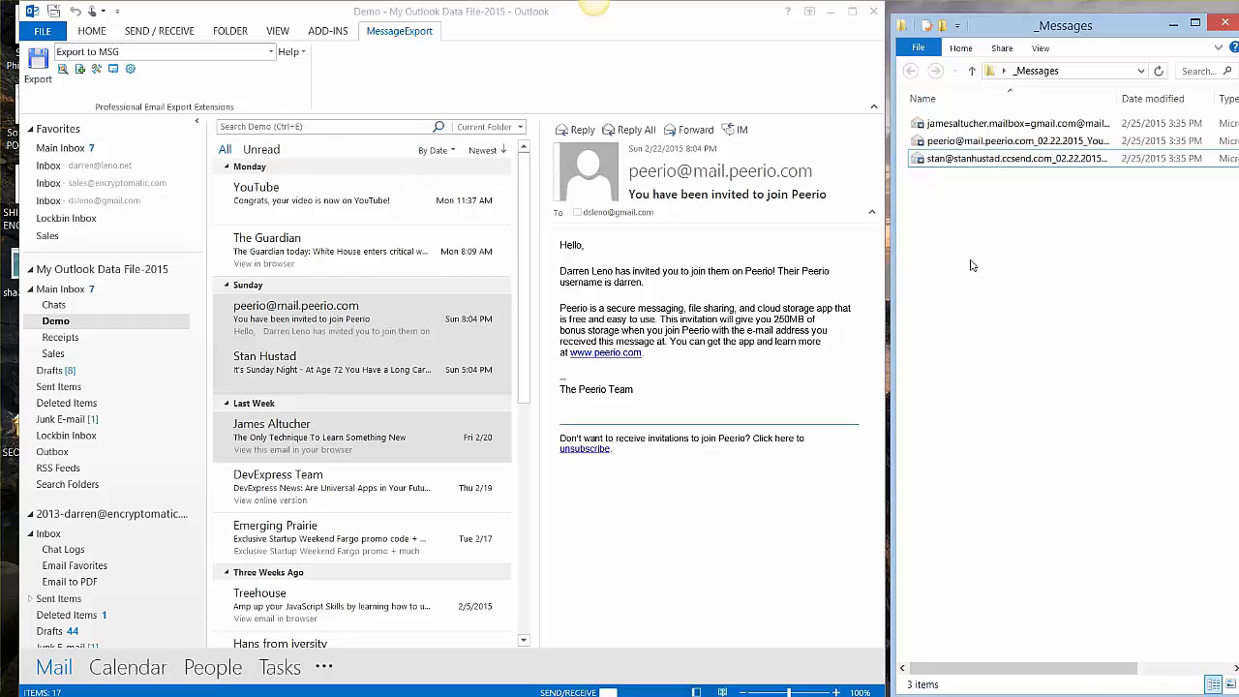
{"action": "mouse_move", "coordinate": [936, 277]}
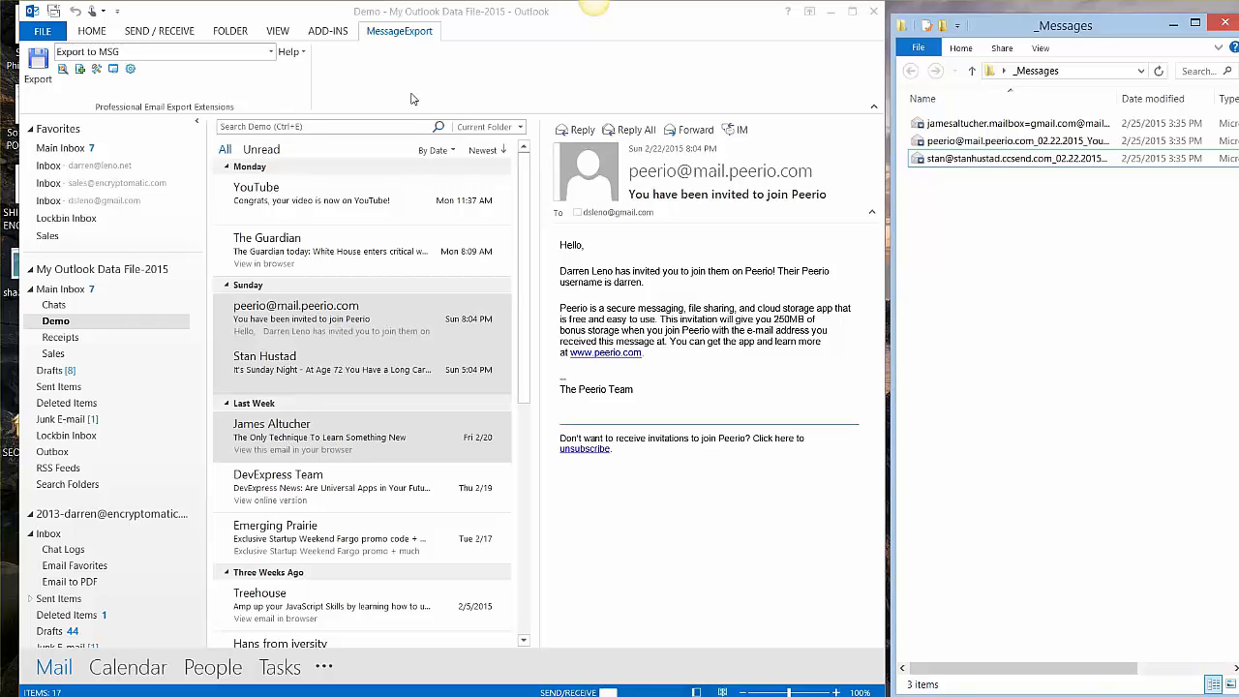
{"action": "mouse_move", "coordinate": [279, 95]}
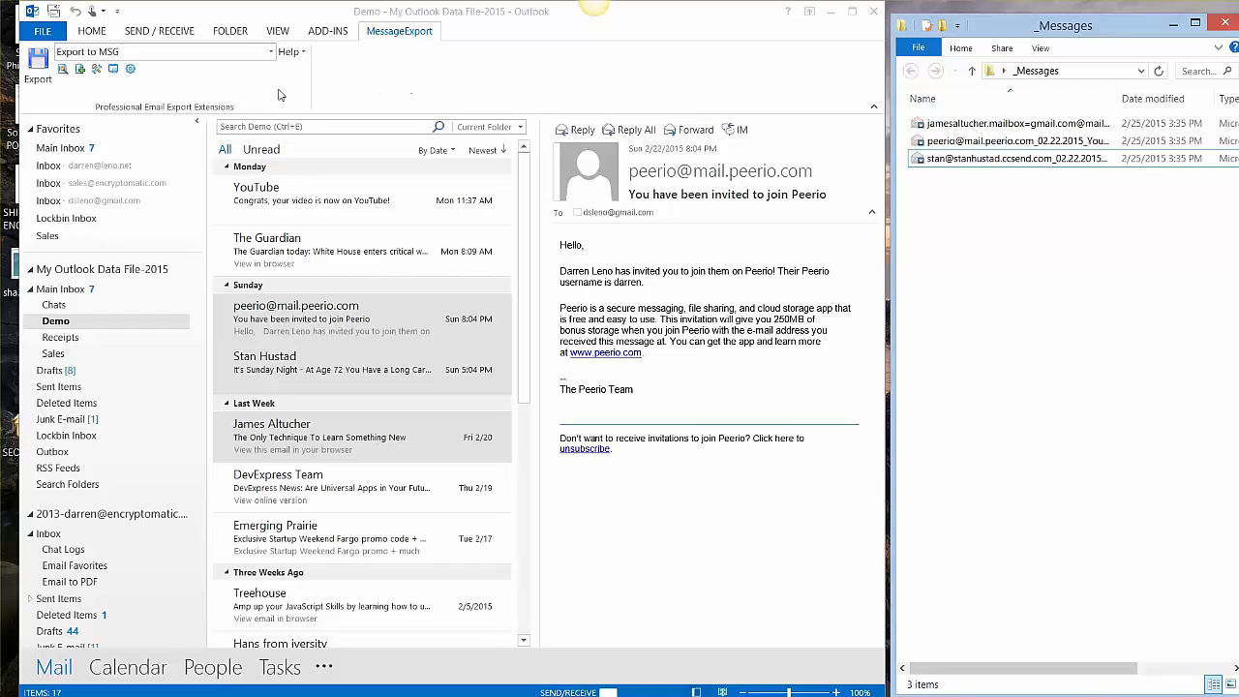
{"action": "mouse_move", "coordinate": [102, 83]}
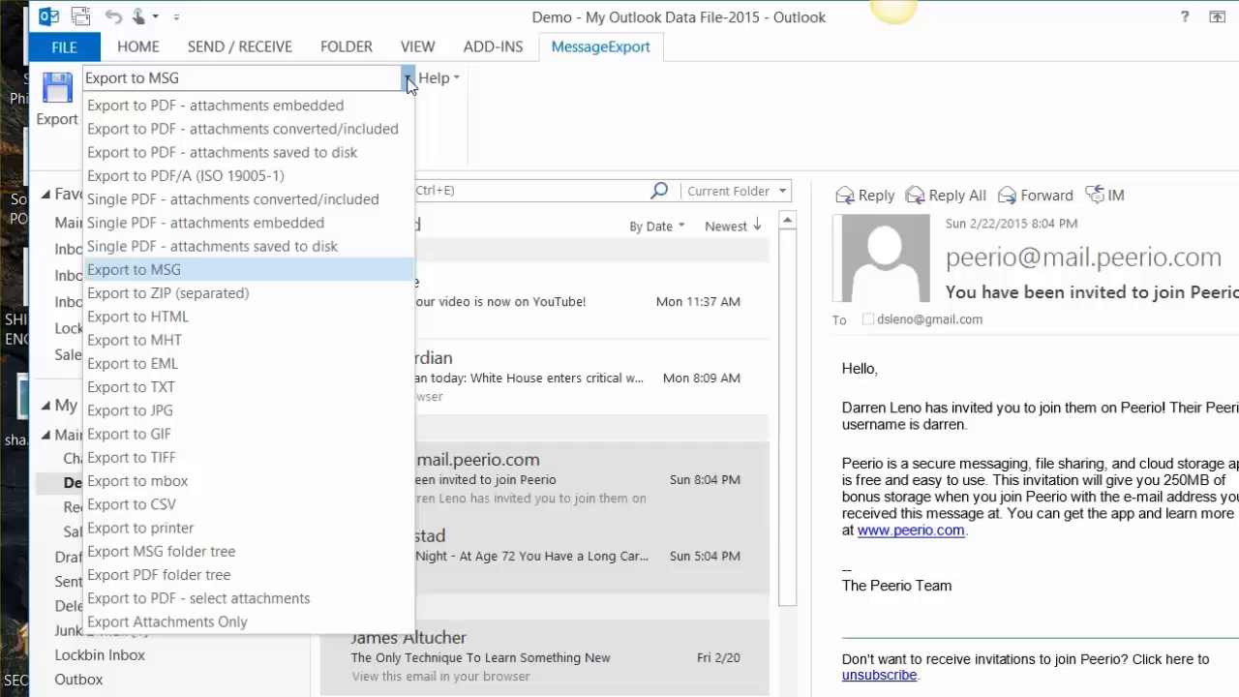
{"action": "mouse_move", "coordinate": [298, 246]}
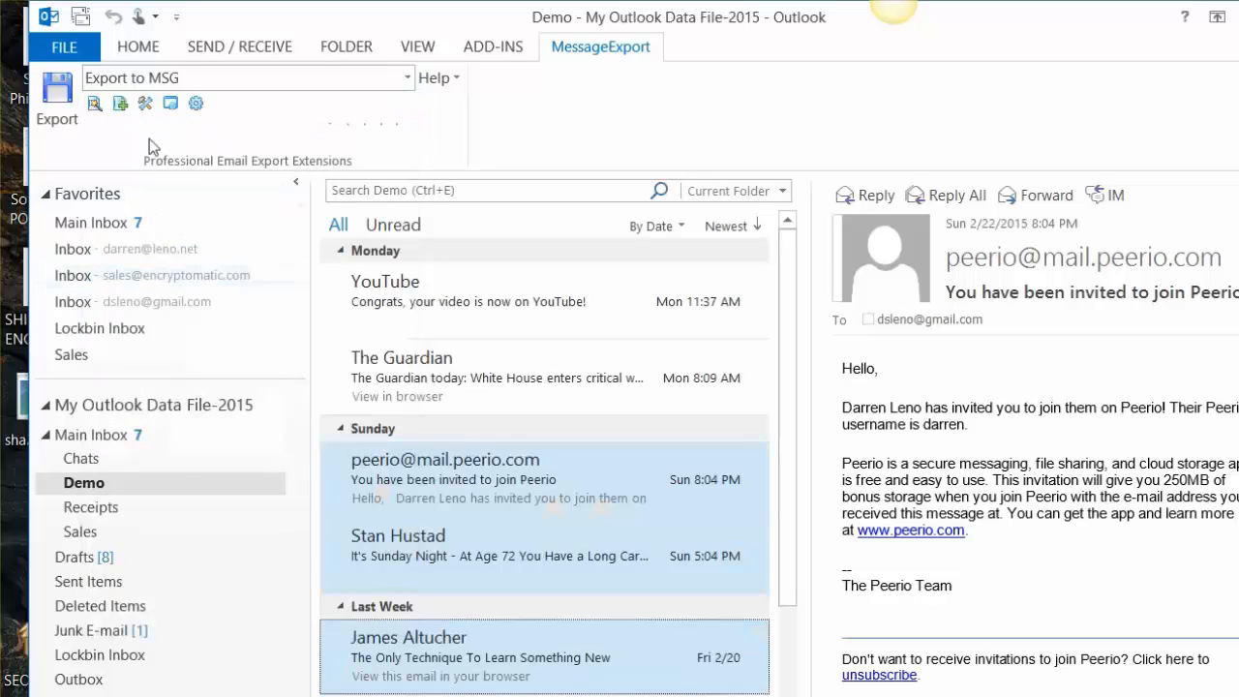
{"action": "left_click", "coordinate": [145, 103]}
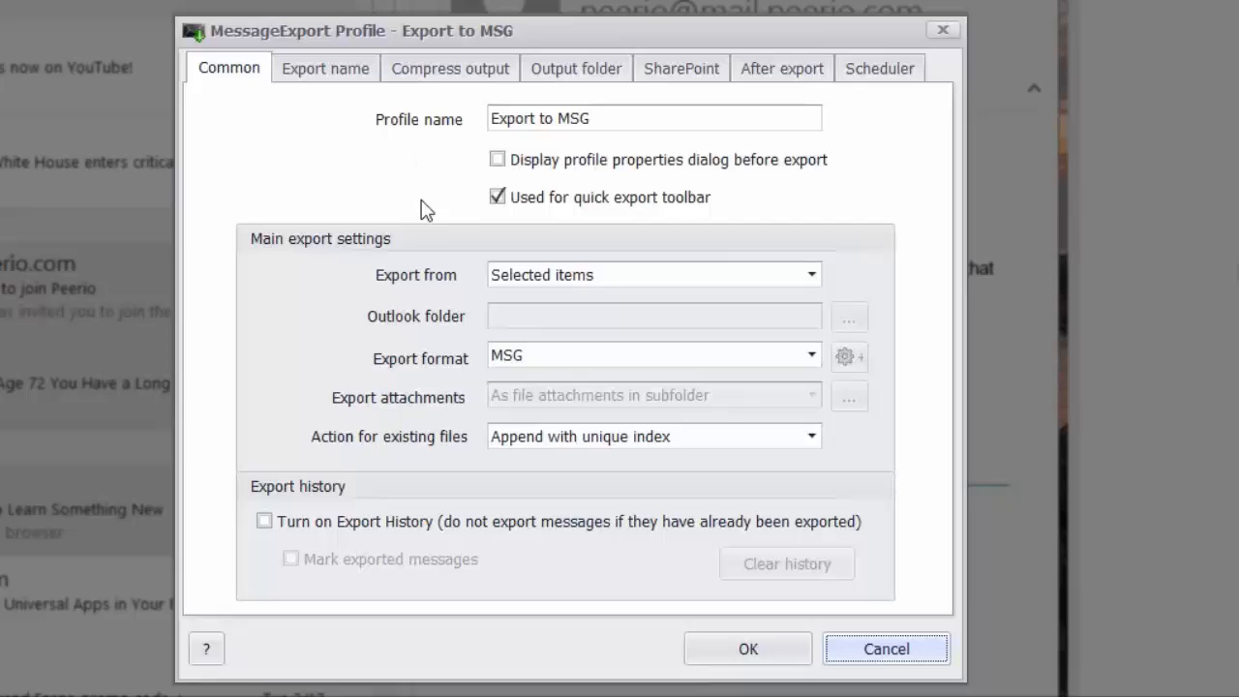
{"action": "mouse_move", "coordinate": [333, 132]}
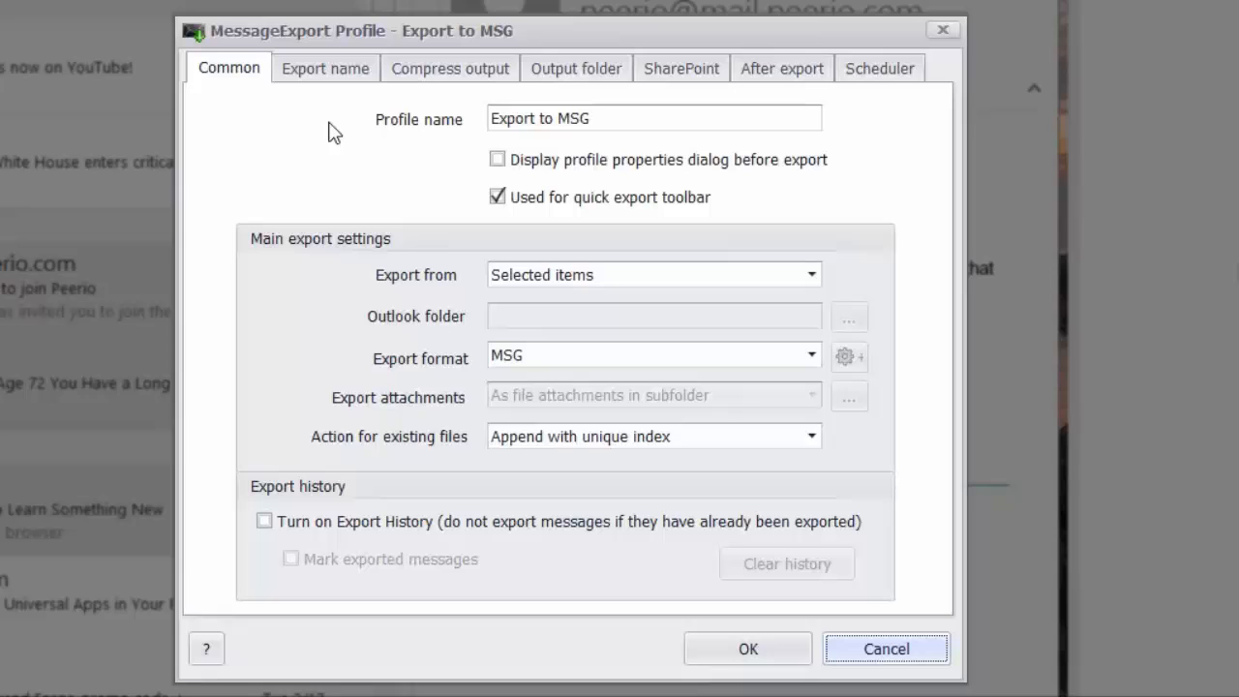
{"action": "mouse_move", "coordinate": [680, 282]}
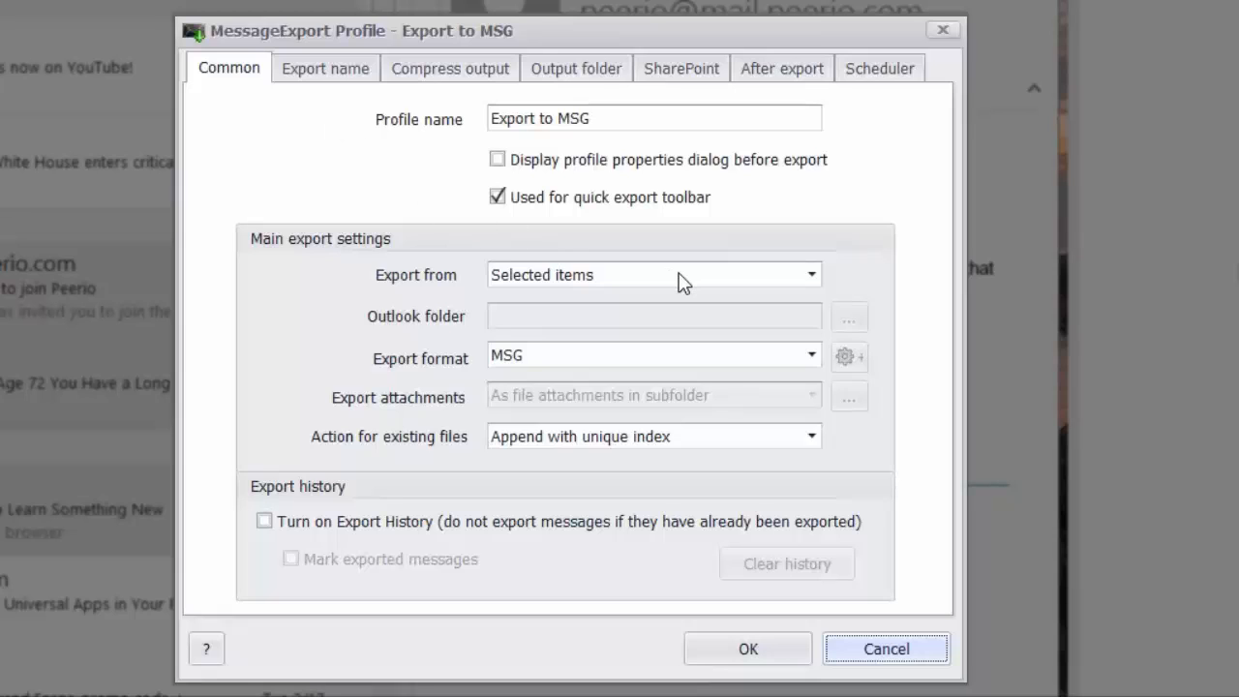
{"action": "left_click", "coordinate": [811, 274]}
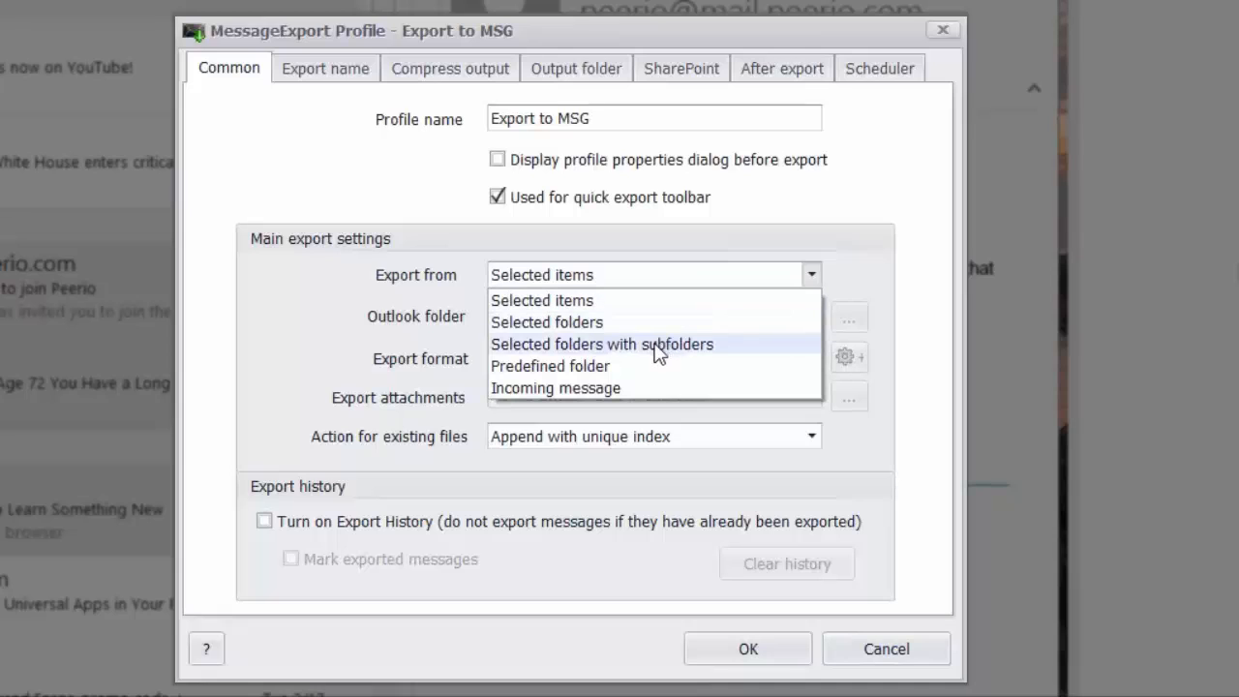
{"action": "mouse_move", "coordinate": [645, 387]}
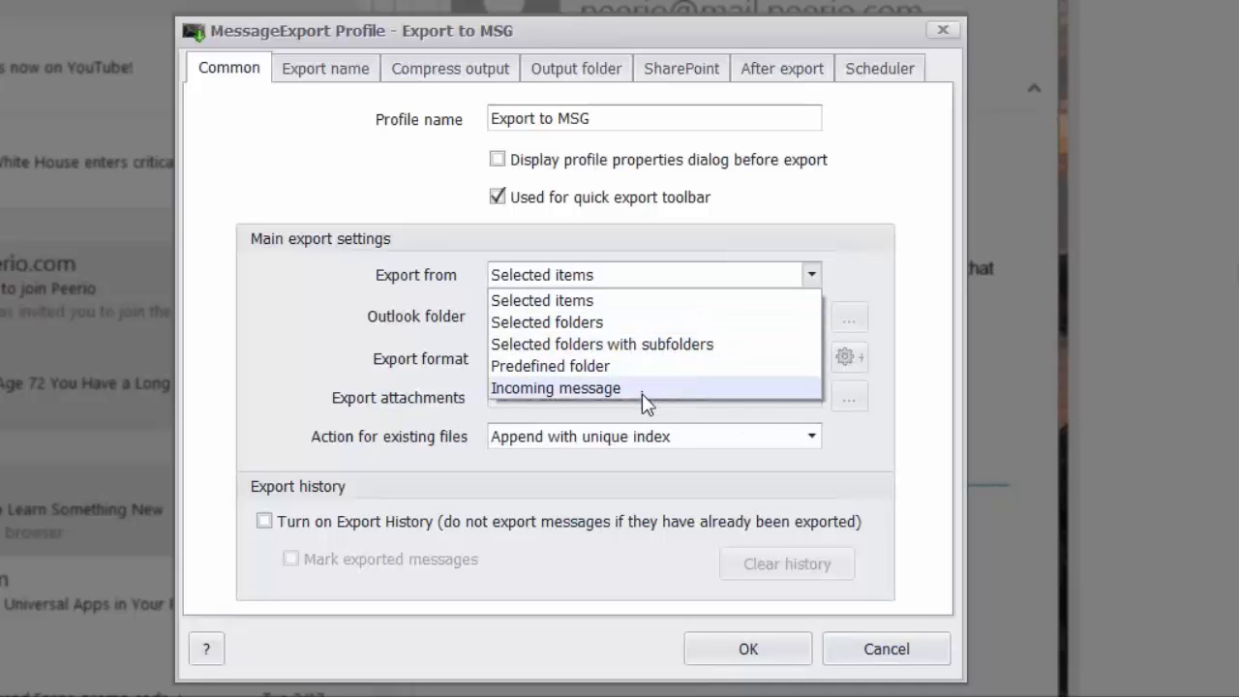
{"action": "mouse_move", "coordinate": [602, 344]}
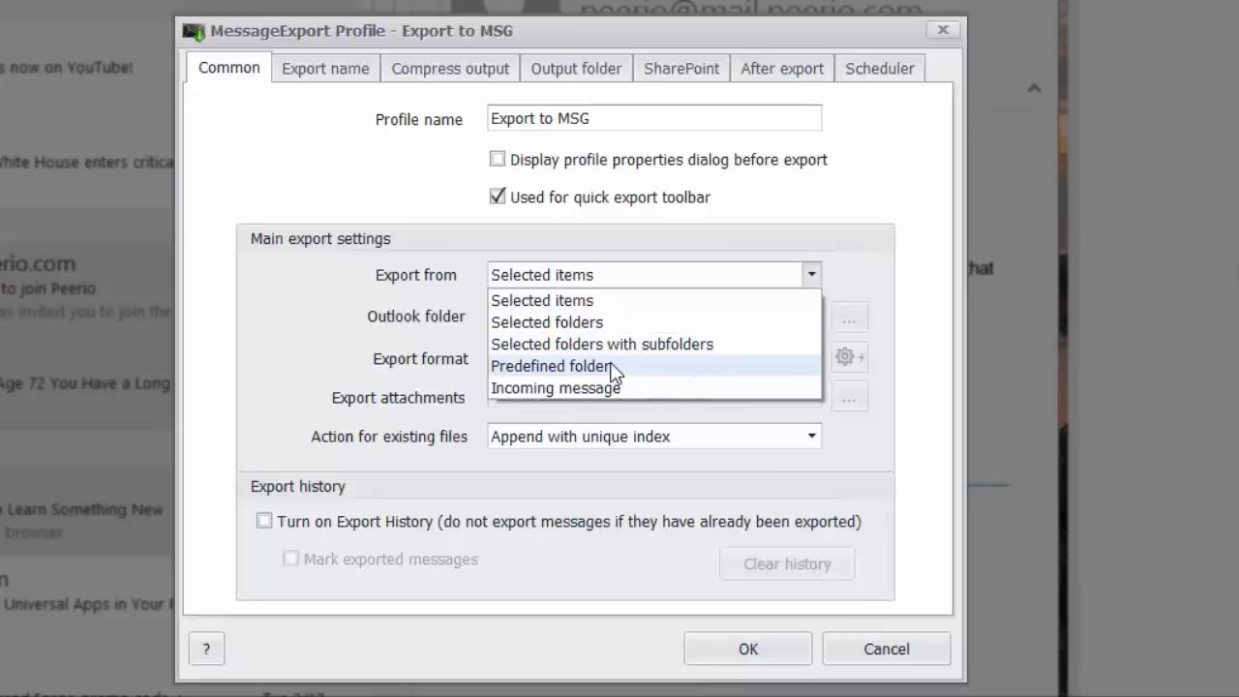
{"action": "left_click", "coordinate": [542, 300]}
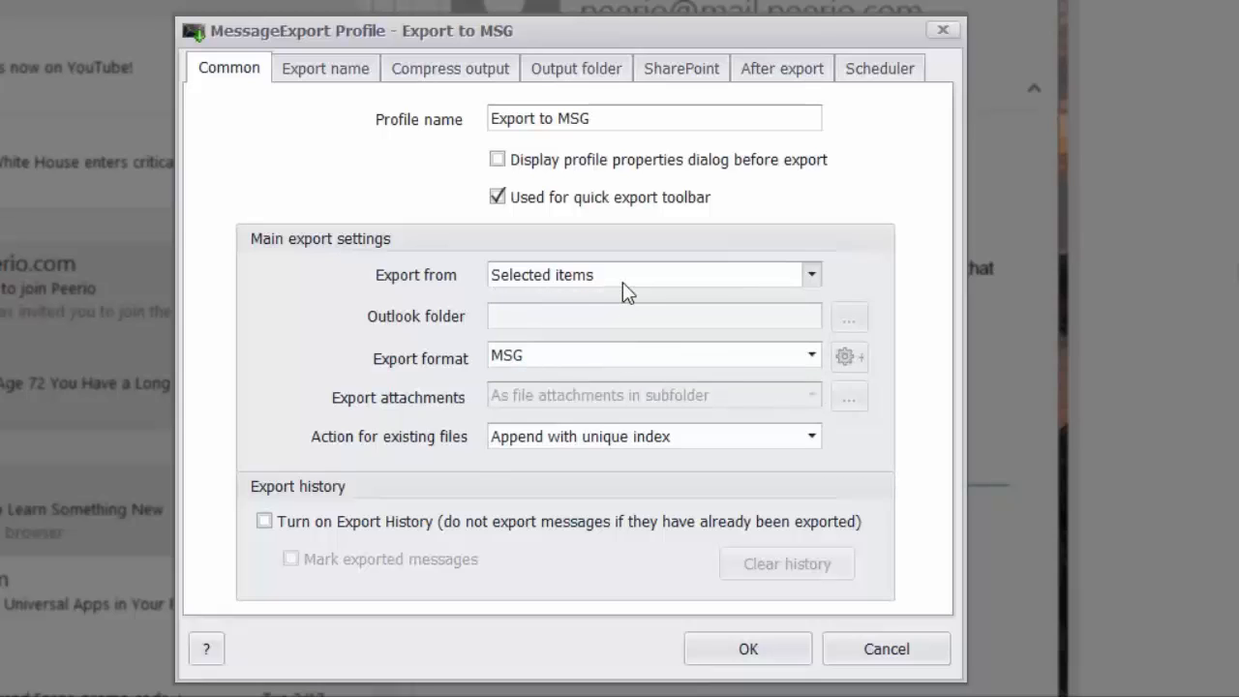
Open the Select Folder picker and expand then collapse one account's folder tree
{"action": "left_click", "coordinate": [849, 316]}
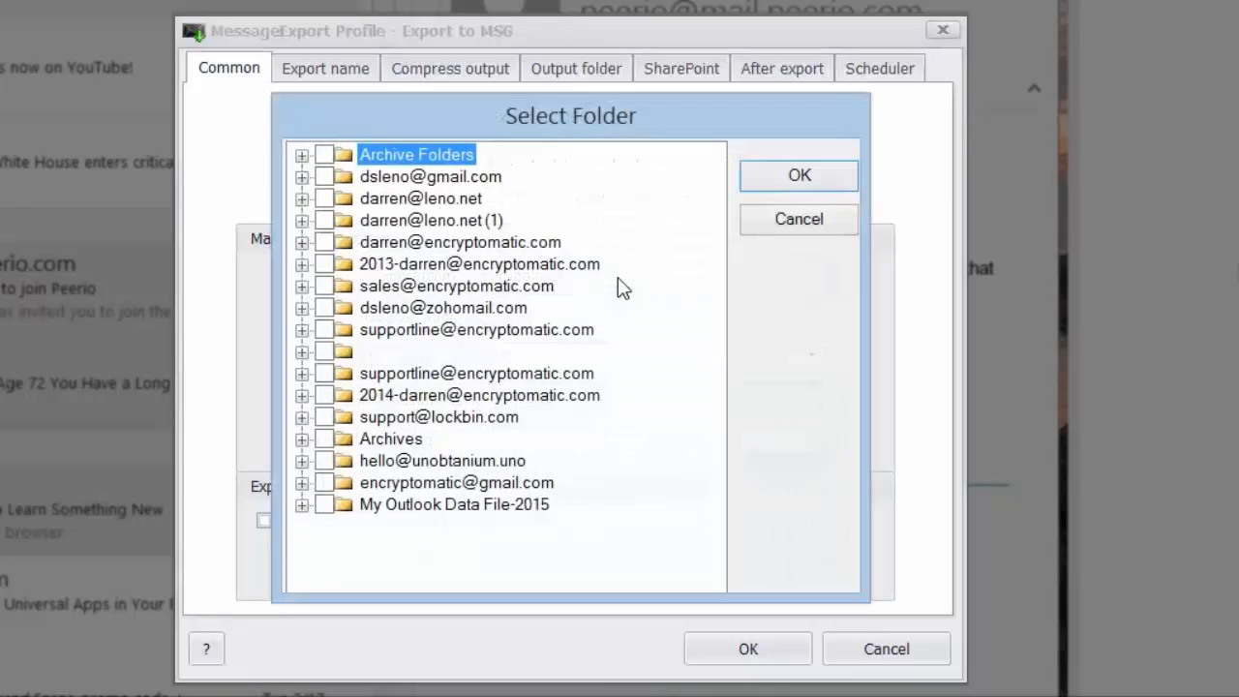
{"action": "mouse_move", "coordinate": [305, 233]}
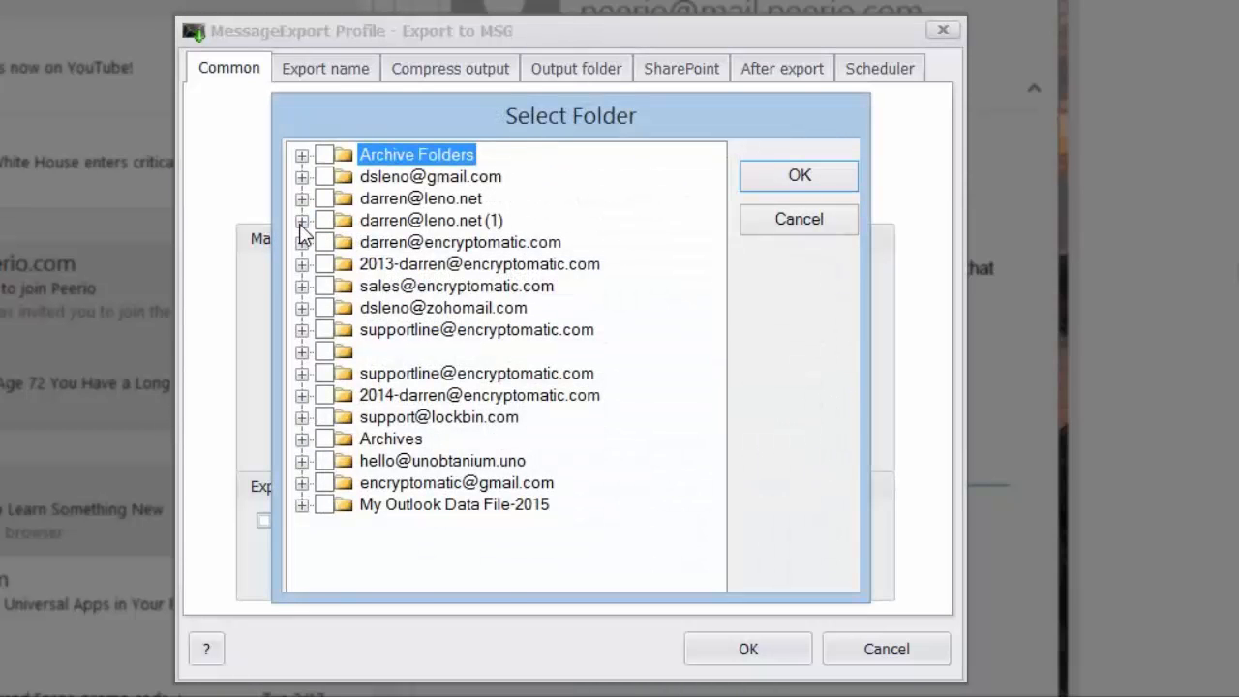
{"action": "left_click", "coordinate": [301, 220]}
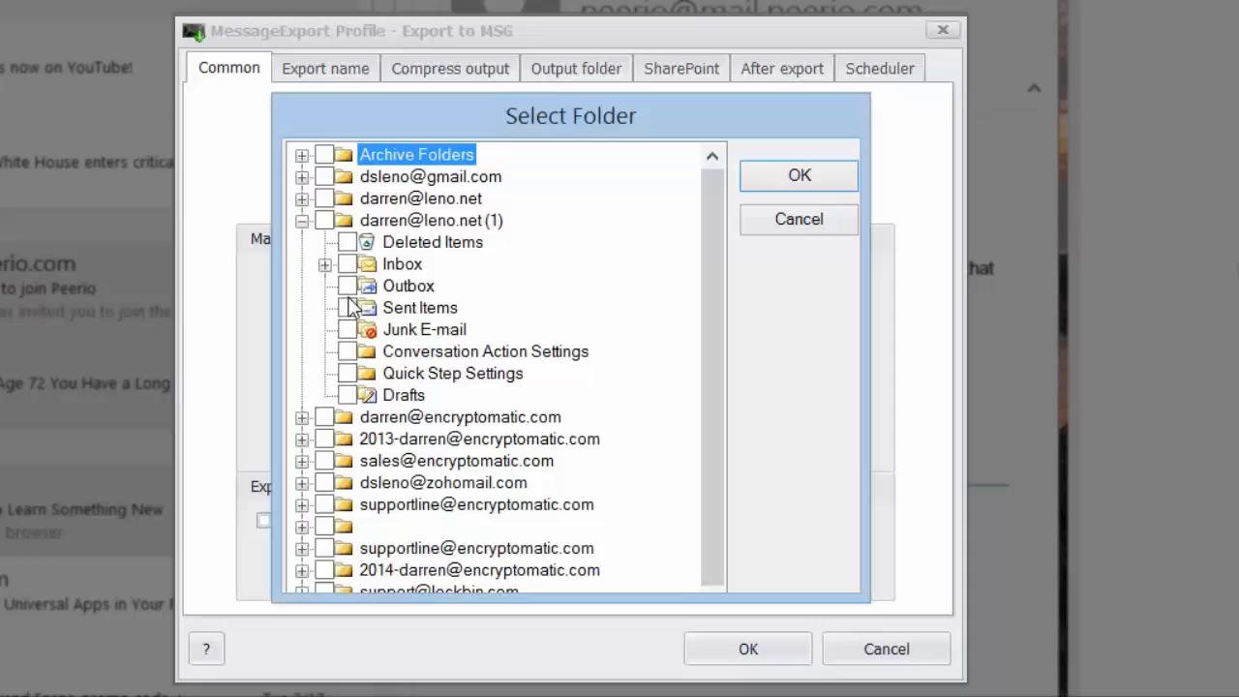
{"action": "mouse_move", "coordinate": [303, 227]}
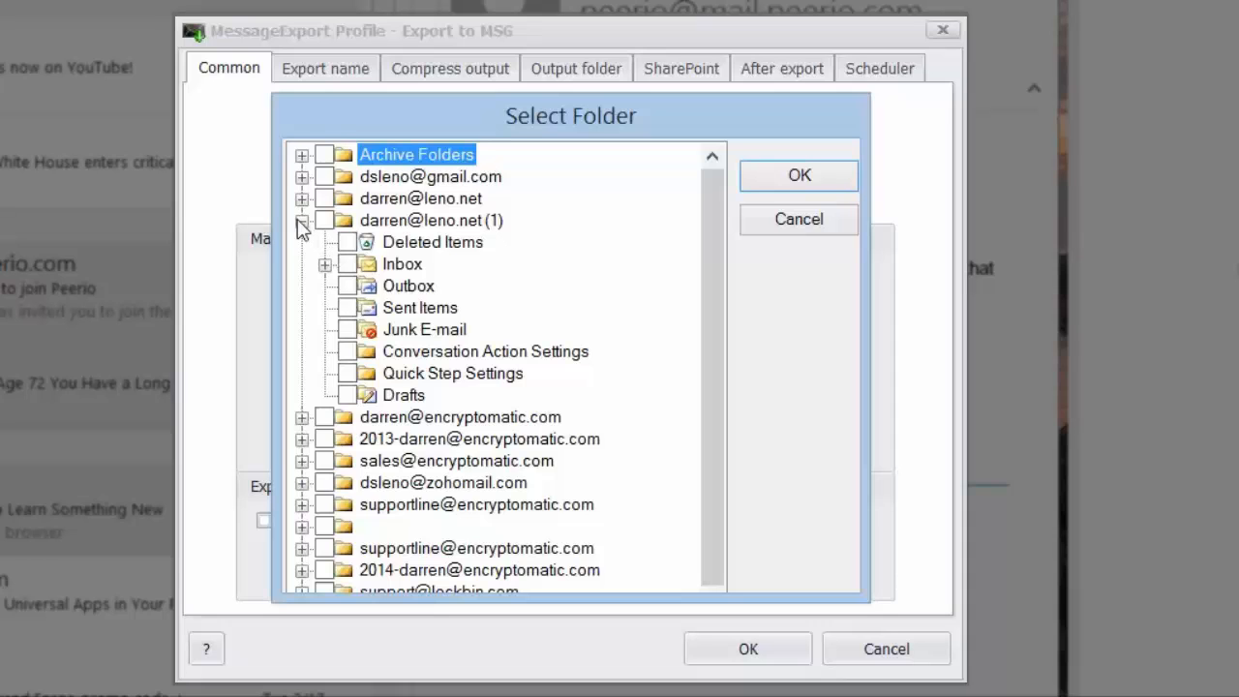
{"action": "left_click", "coordinate": [302, 220]}
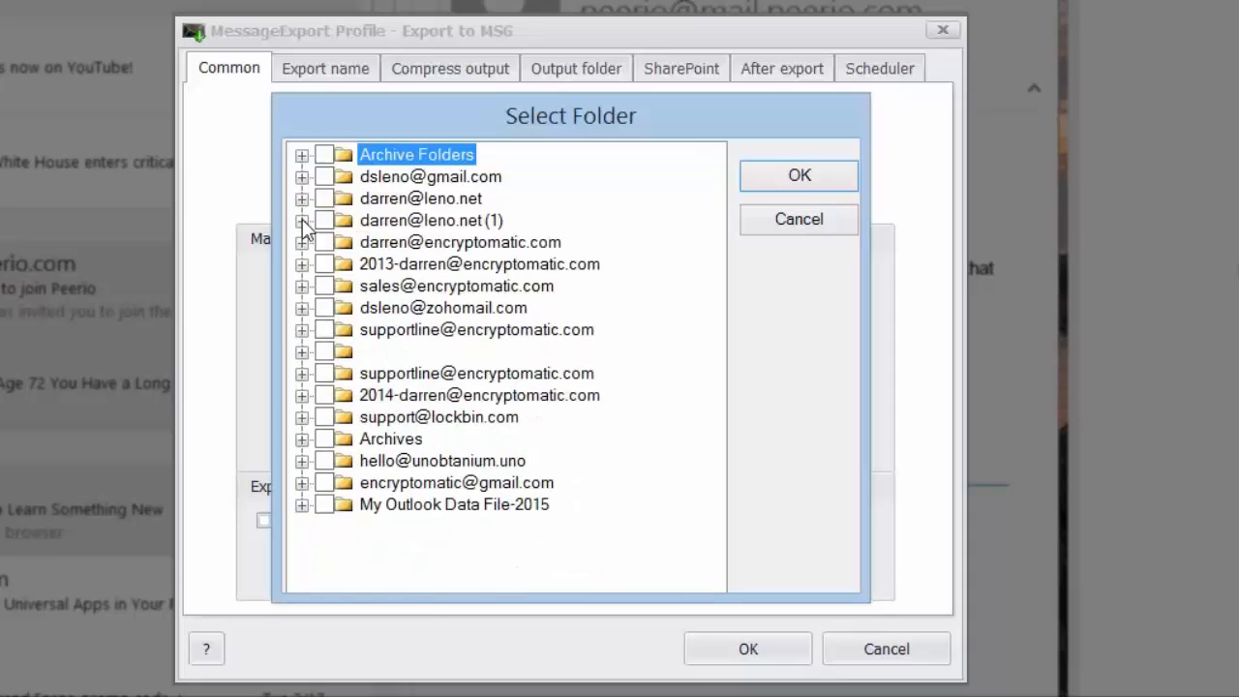
{"action": "mouse_move", "coordinate": [793, 219]}
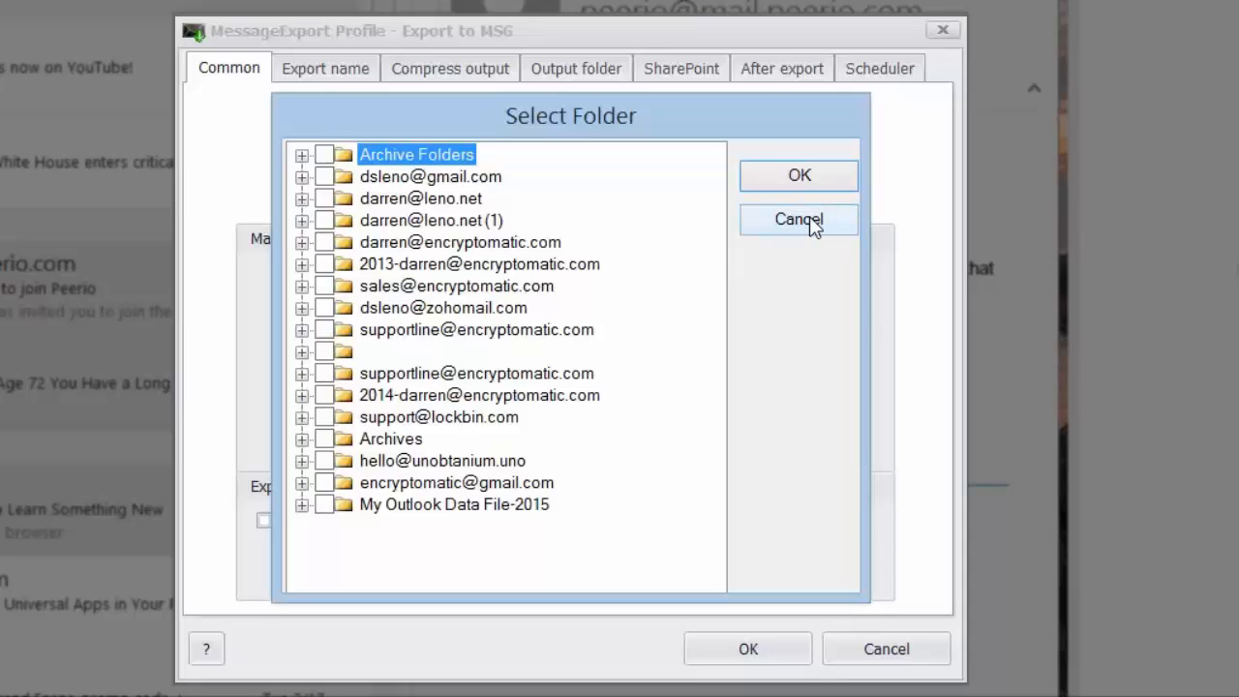
Cancel Select Folder and leave 'Turn on Export History' unticked on the Common tab
{"action": "left_click", "coordinate": [798, 219]}
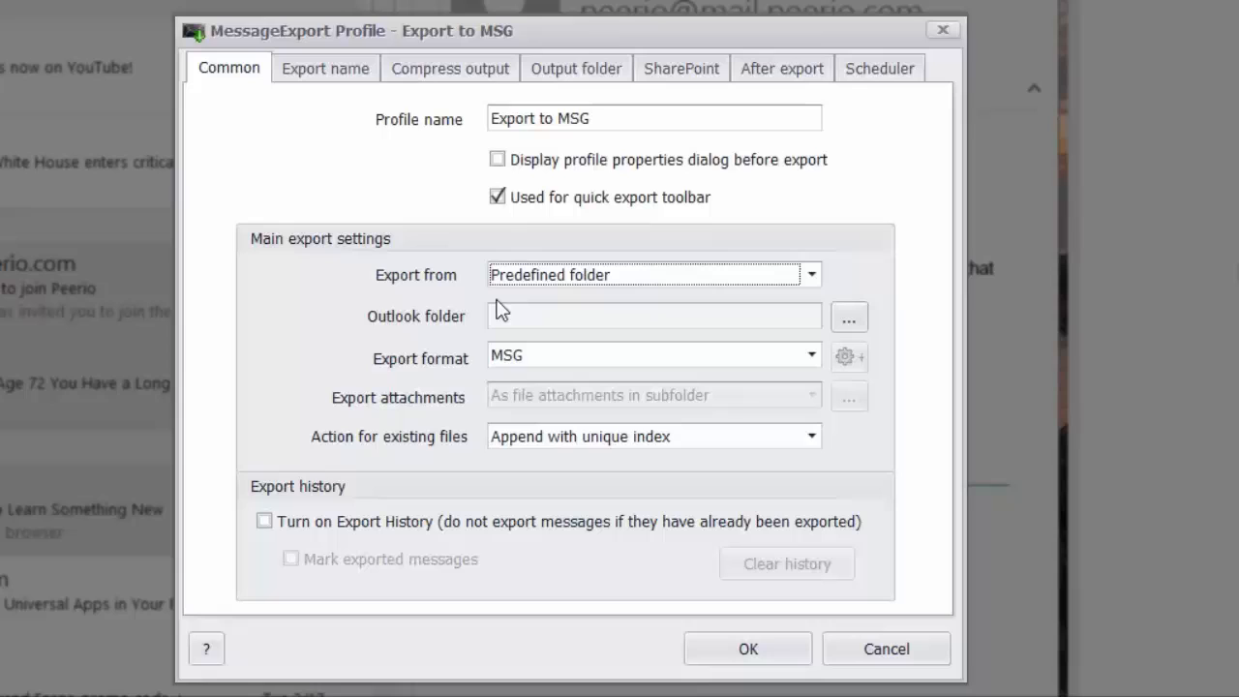
{"action": "mouse_move", "coordinate": [276, 523]}
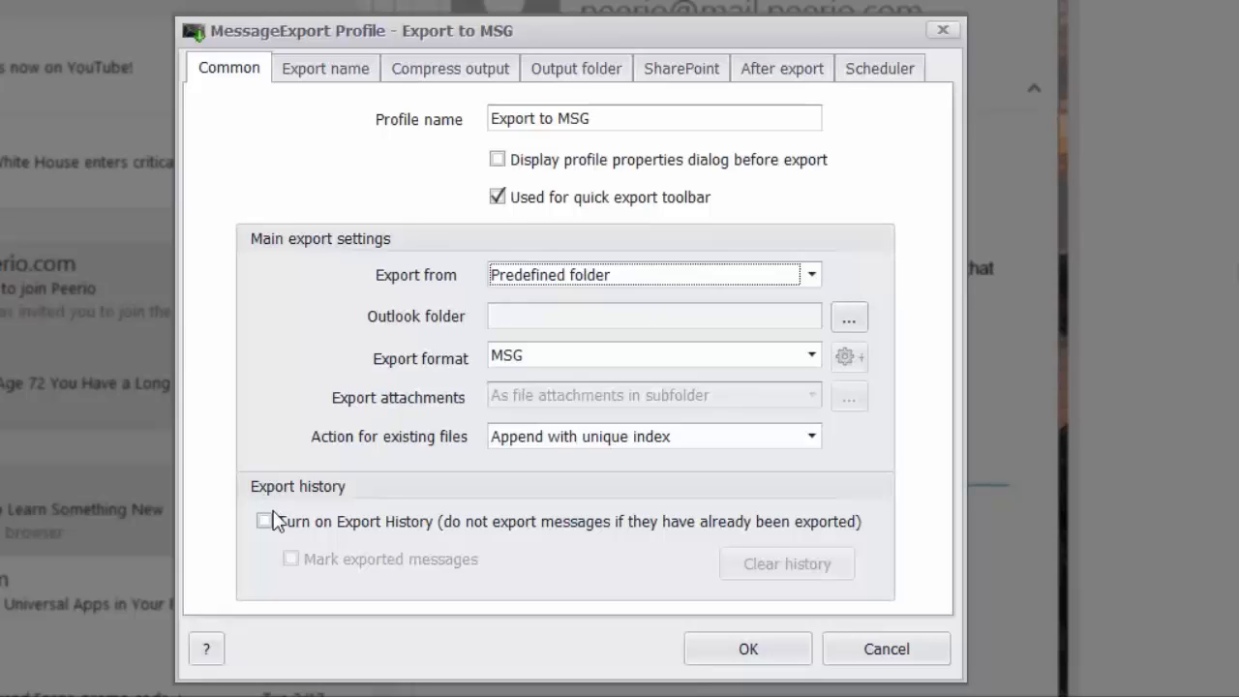
{"action": "mouse_move", "coordinate": [298, 533]}
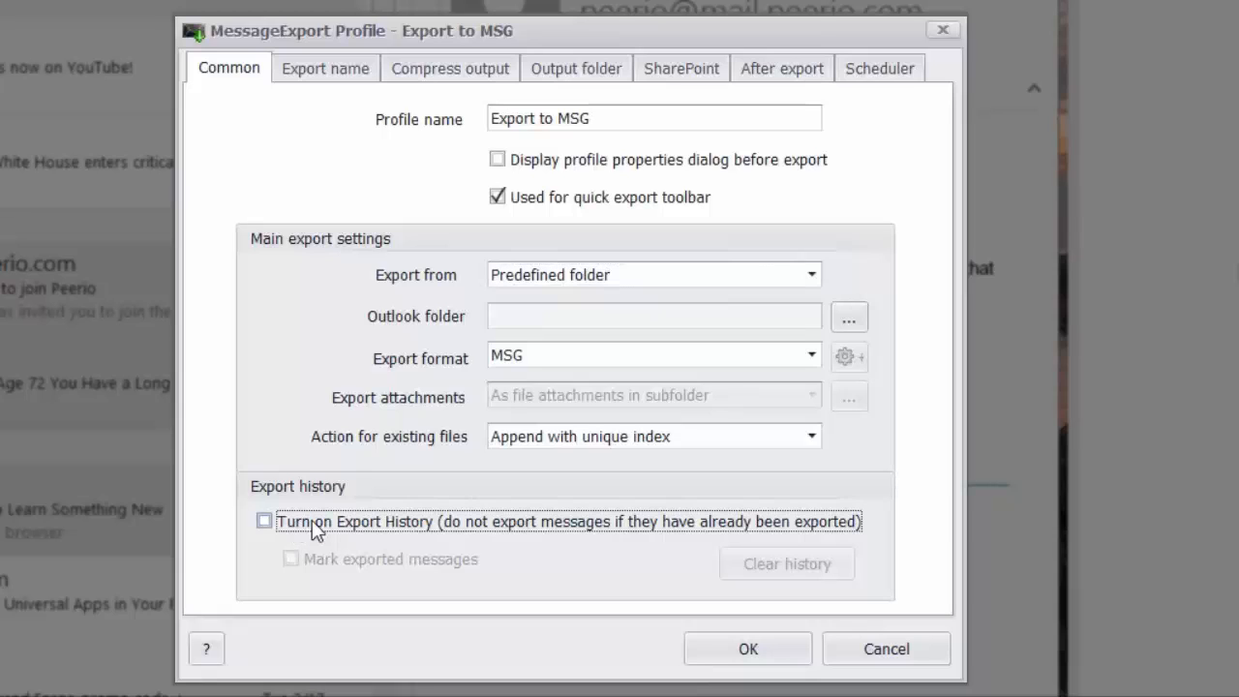
{"action": "left_click", "coordinate": [265, 520]}
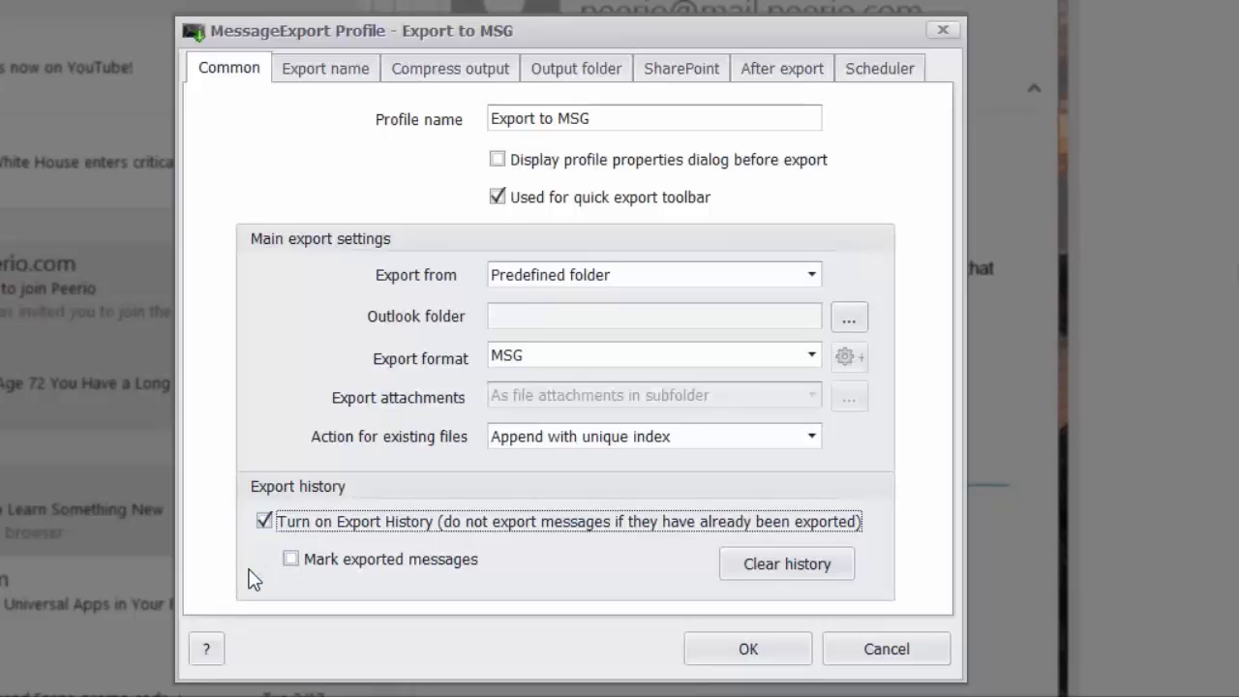
{"action": "mouse_move", "coordinate": [274, 542]}
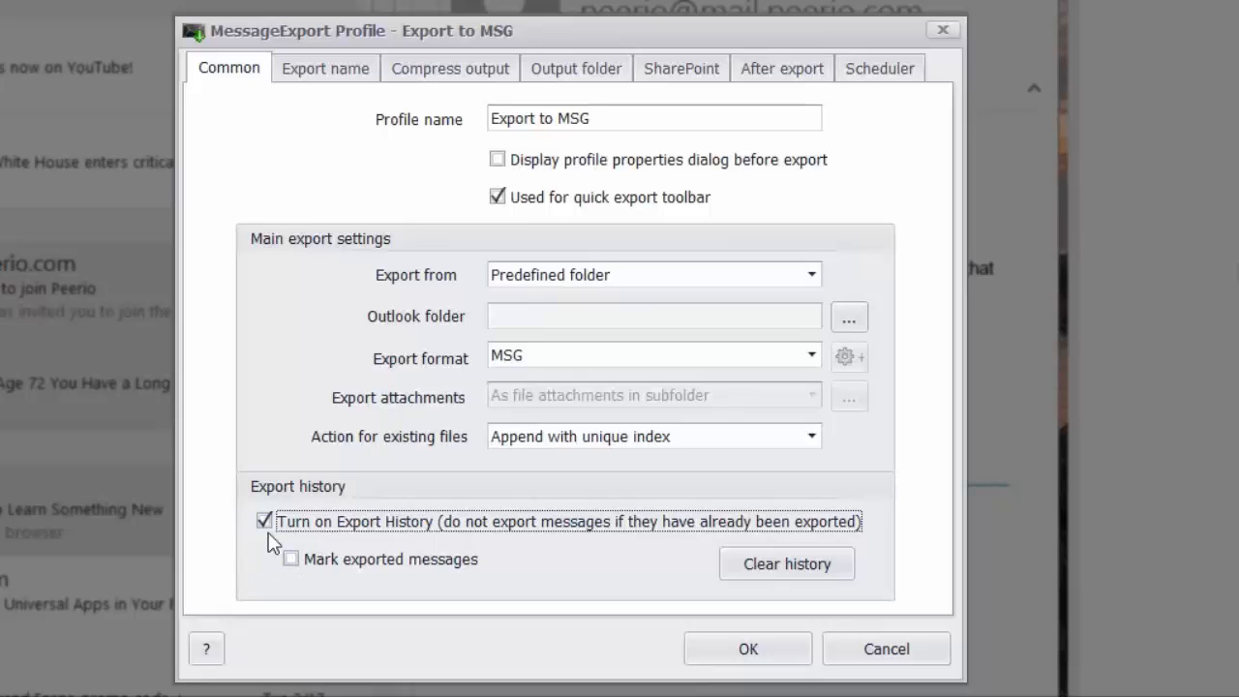
{"action": "left_click", "coordinate": [263, 520]}
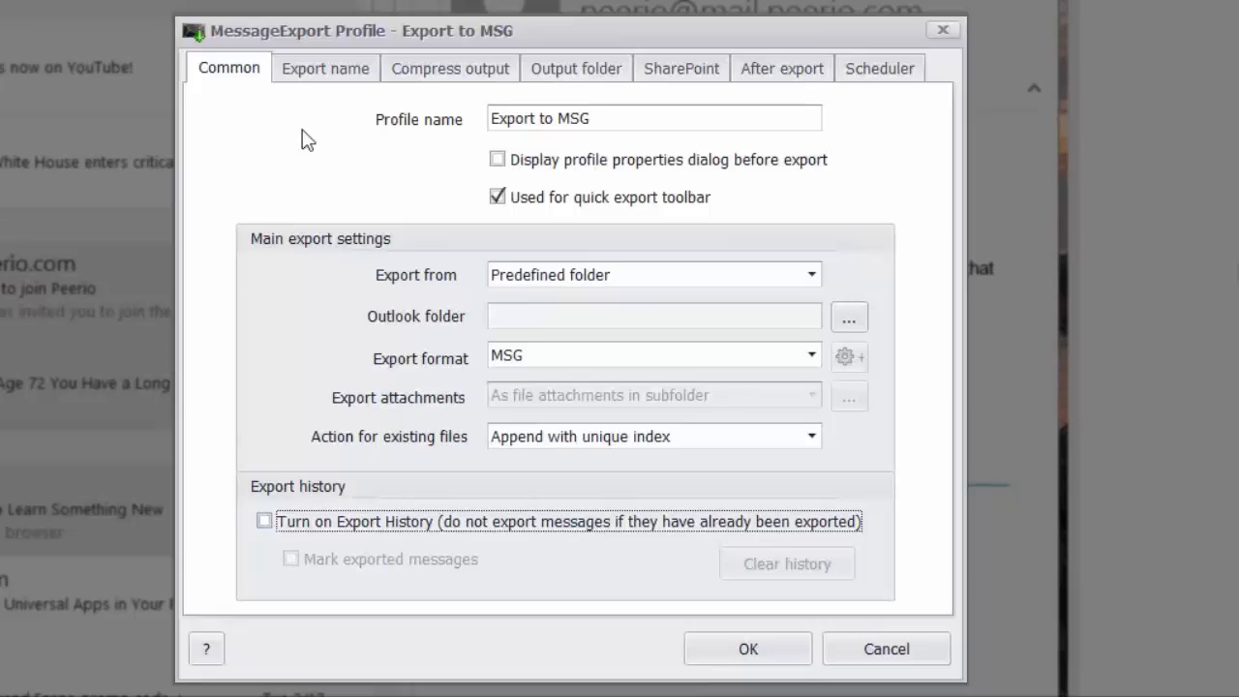
On the Export name tab, try the naming wizard, then switch back to the advanced expression
{"action": "left_click", "coordinate": [325, 68]}
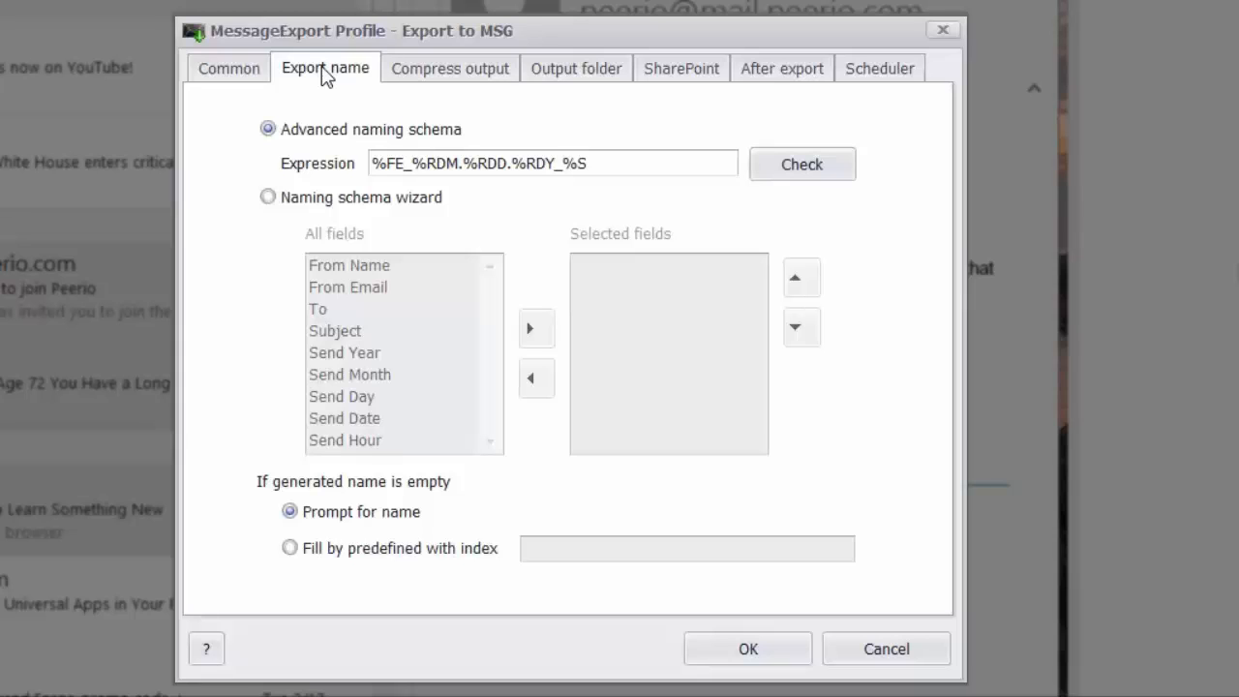
{"action": "mouse_move", "coordinate": [268, 198]}
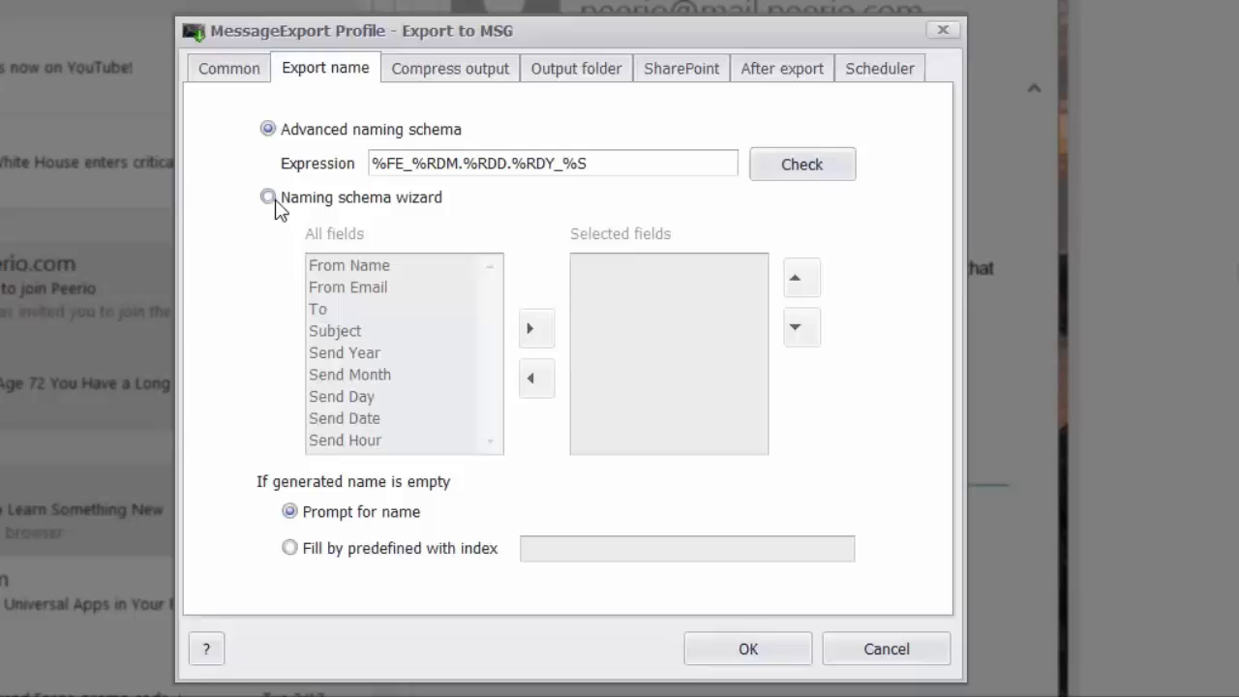
{"action": "left_click", "coordinate": [268, 197]}
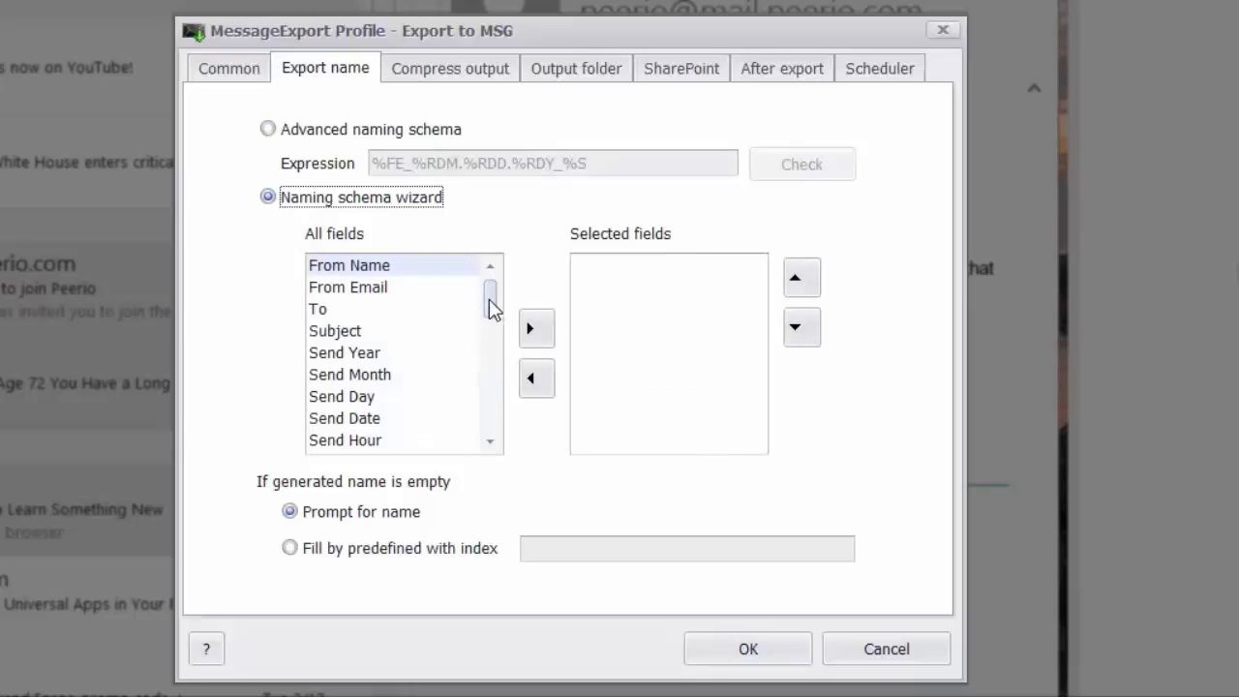
{"action": "scroll", "scroll_direction": "down", "scroll_amount": 3}
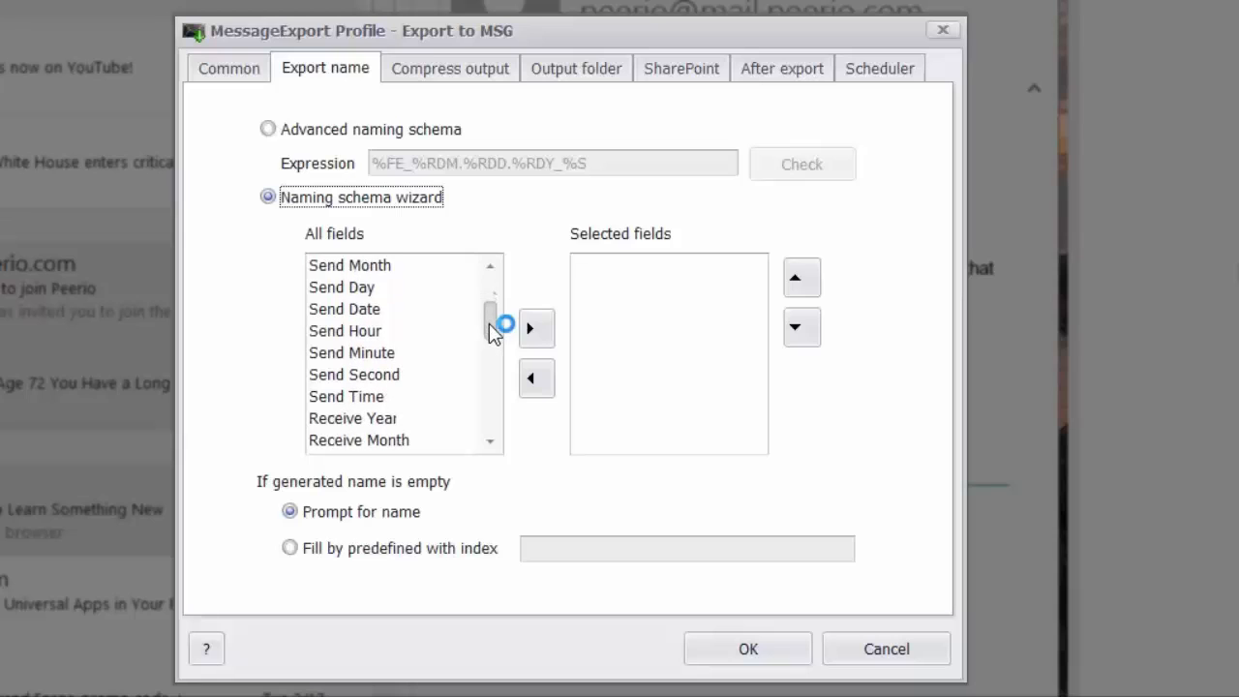
{"action": "scroll", "scroll_direction": "down", "scroll_amount": 3}
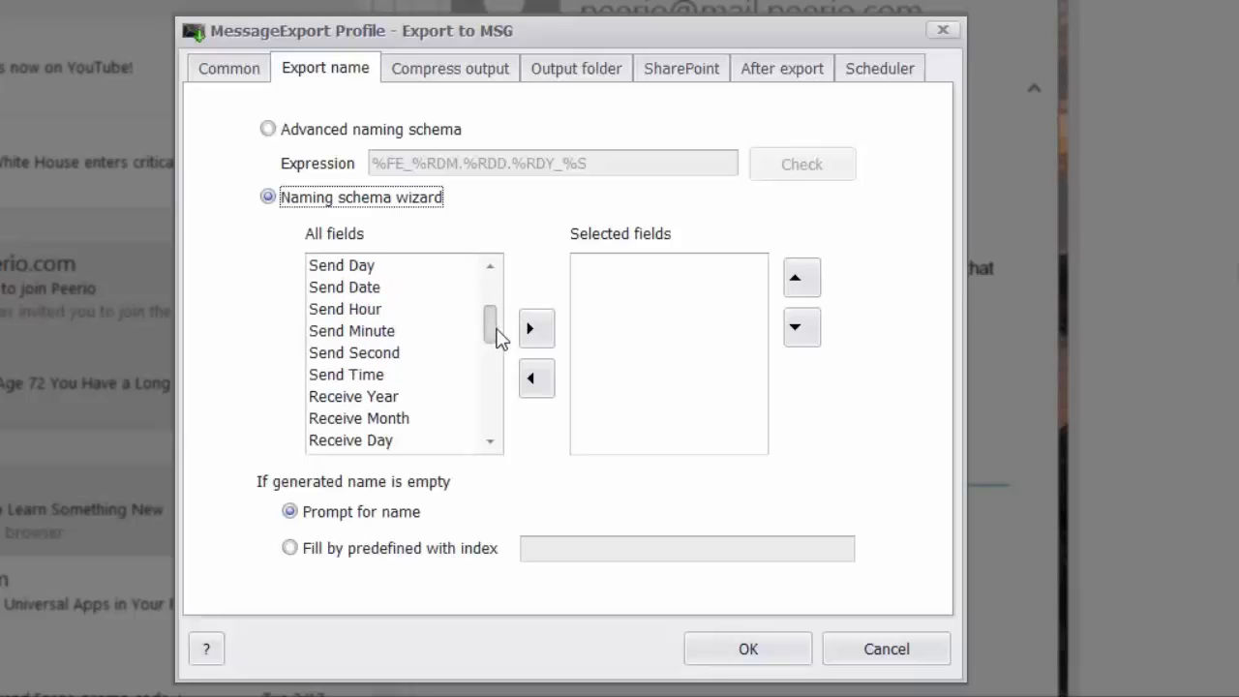
{"action": "scroll", "scroll_direction": "up", "scroll_amount": 3}
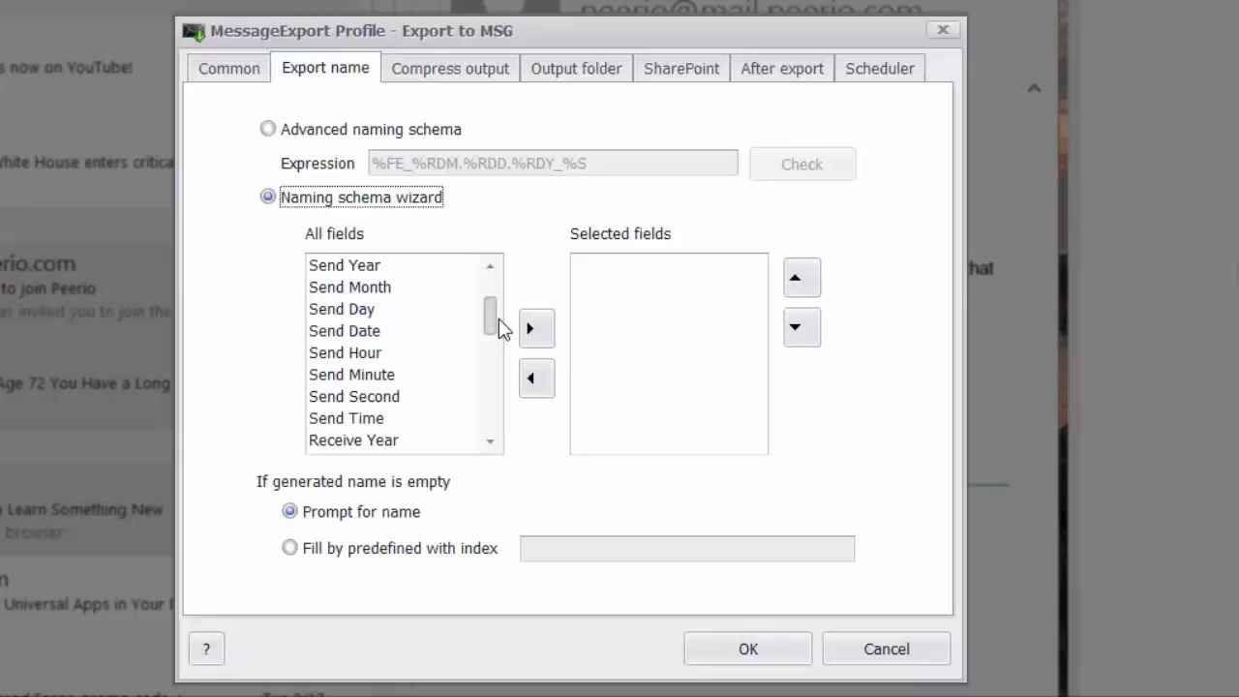
{"action": "scroll", "scroll_direction": "up", "scroll_amount": 3}
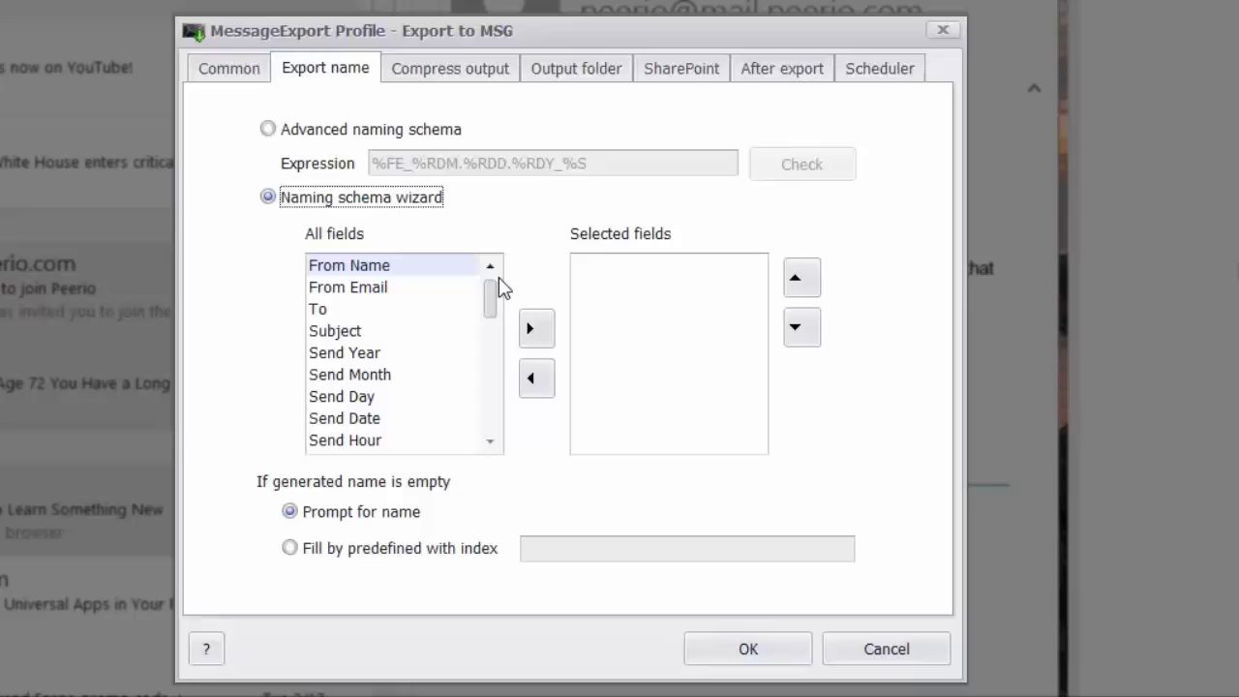
{"action": "mouse_move", "coordinate": [290, 511]}
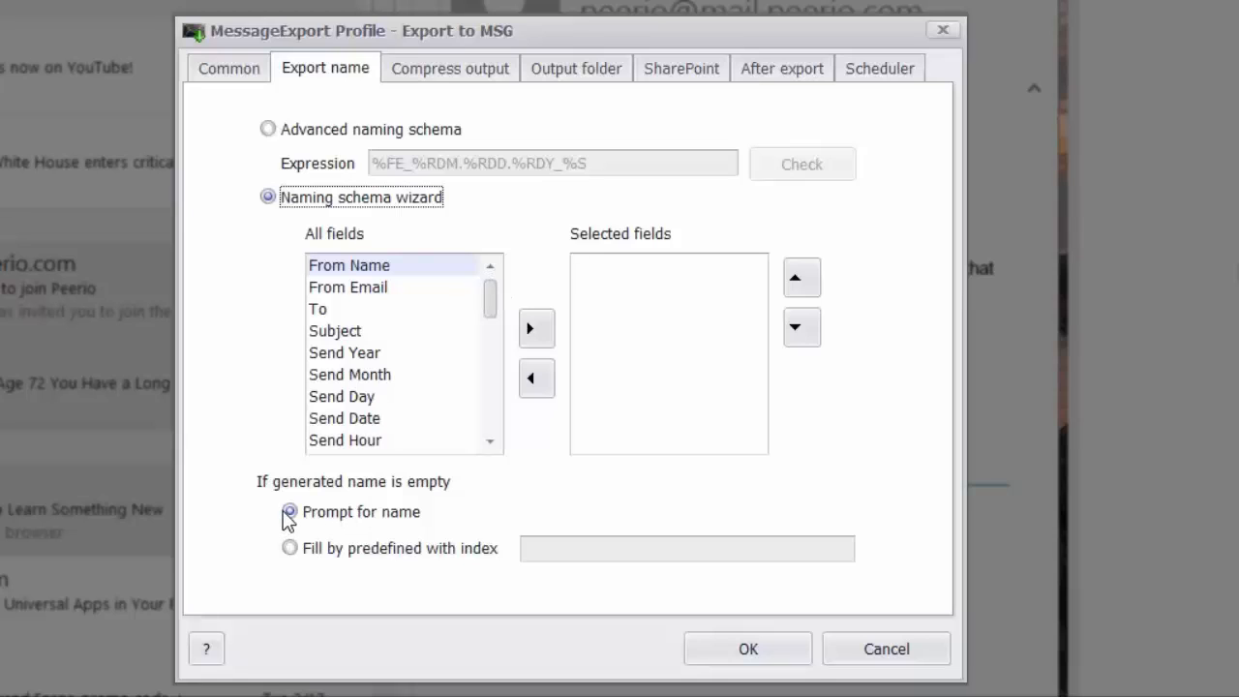
{"action": "left_click", "coordinate": [268, 129]}
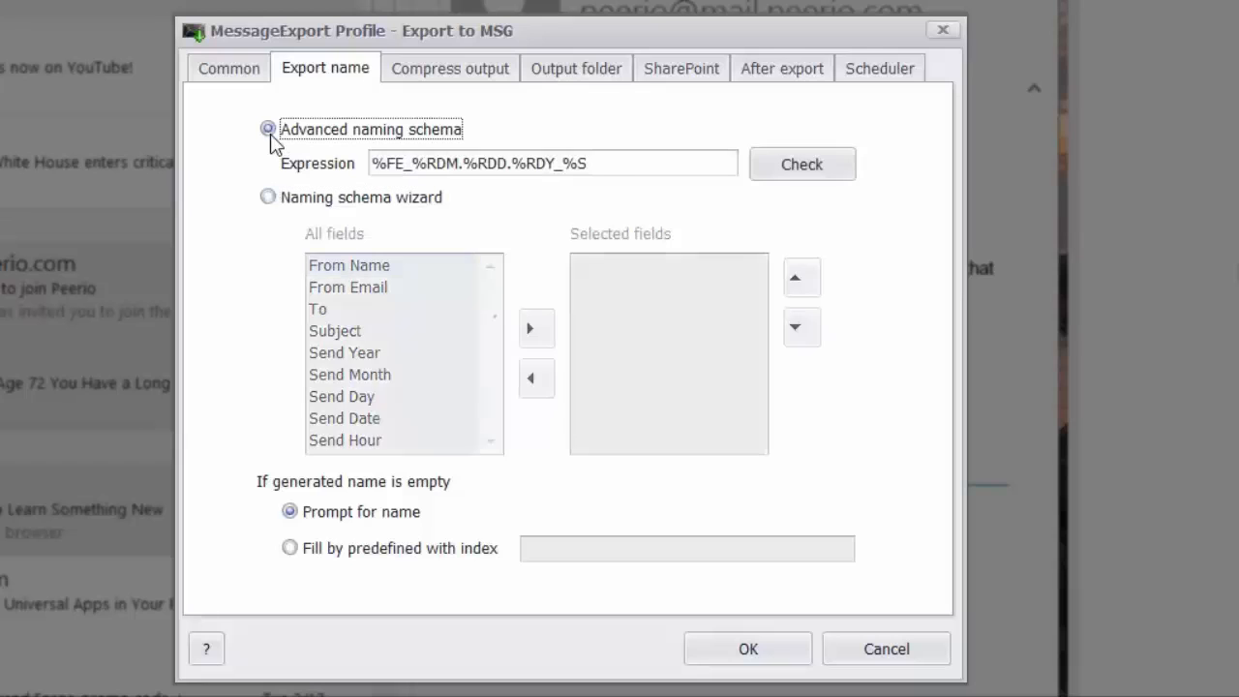
{"action": "mouse_move", "coordinate": [450, 95]}
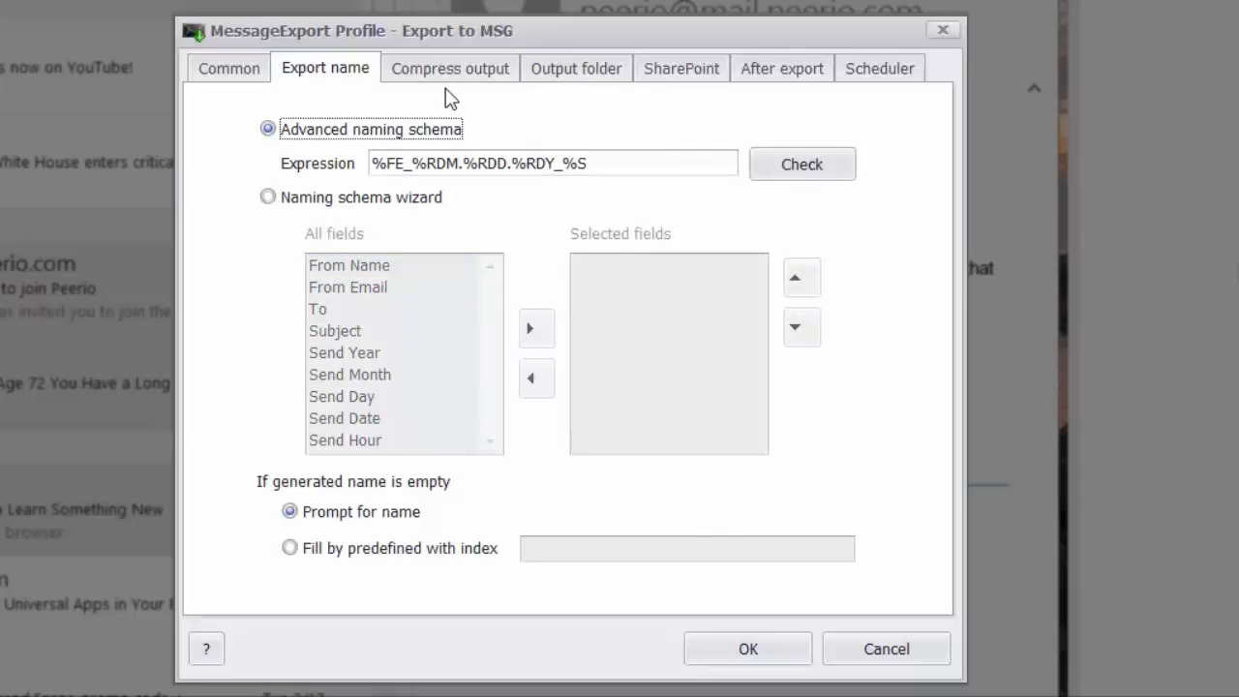
Review the Compress output tab with no compression, then show the Output folder tab
{"action": "left_click", "coordinate": [449, 68]}
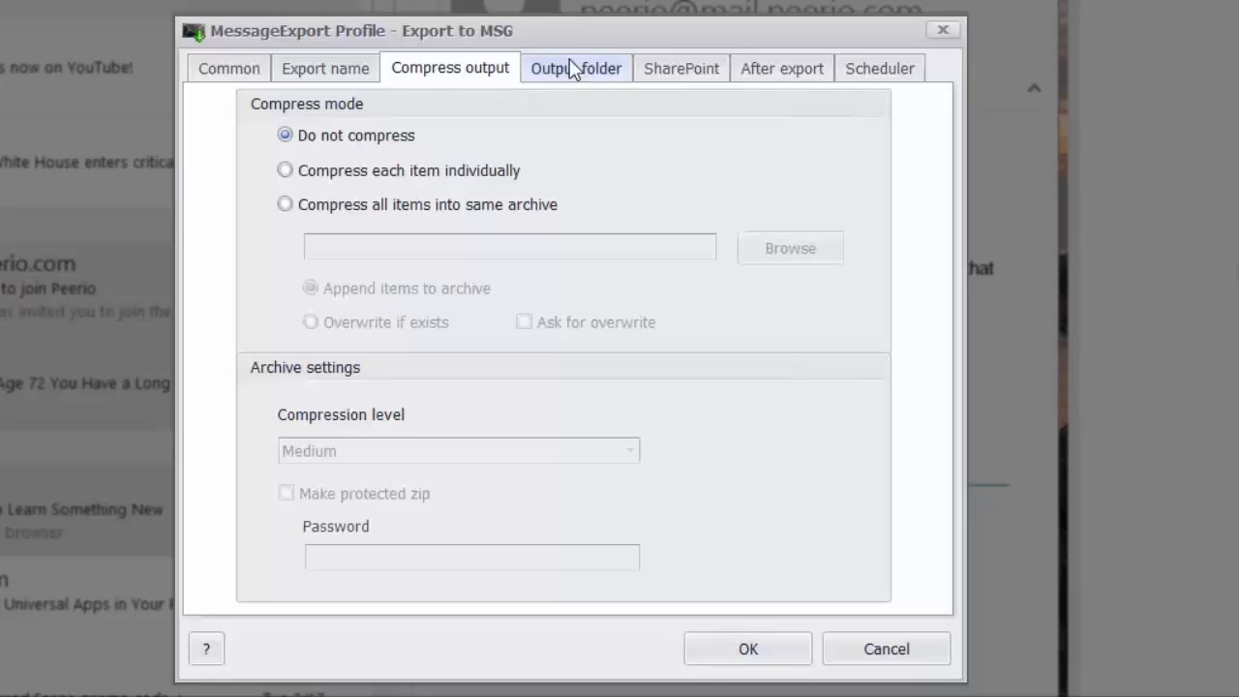
{"action": "mouse_move", "coordinate": [576, 78]}
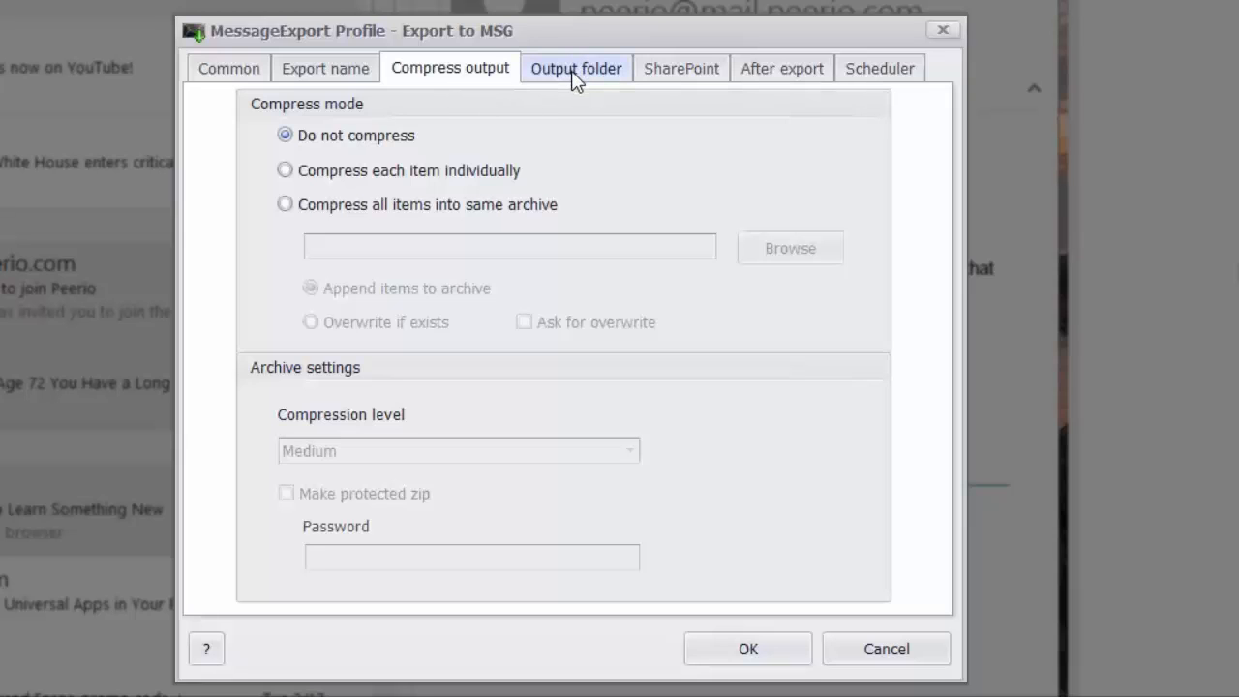
{"action": "left_click", "coordinate": [576, 67]}
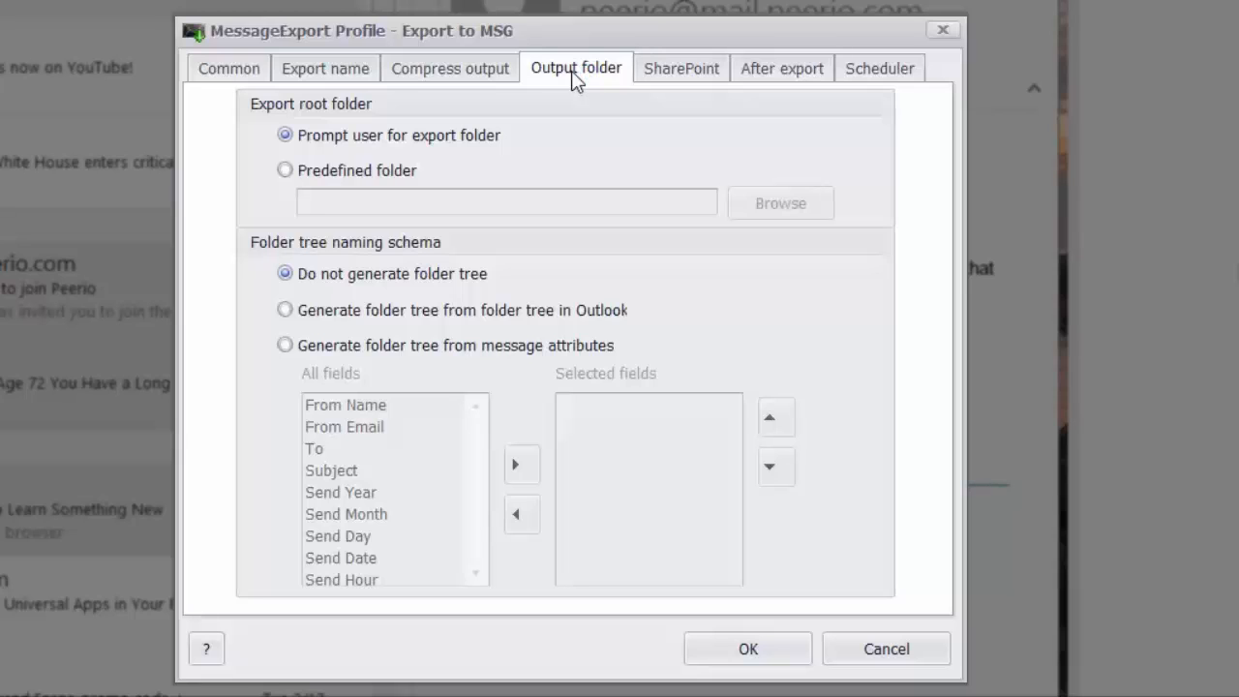
{"action": "mouse_move", "coordinate": [579, 89]}
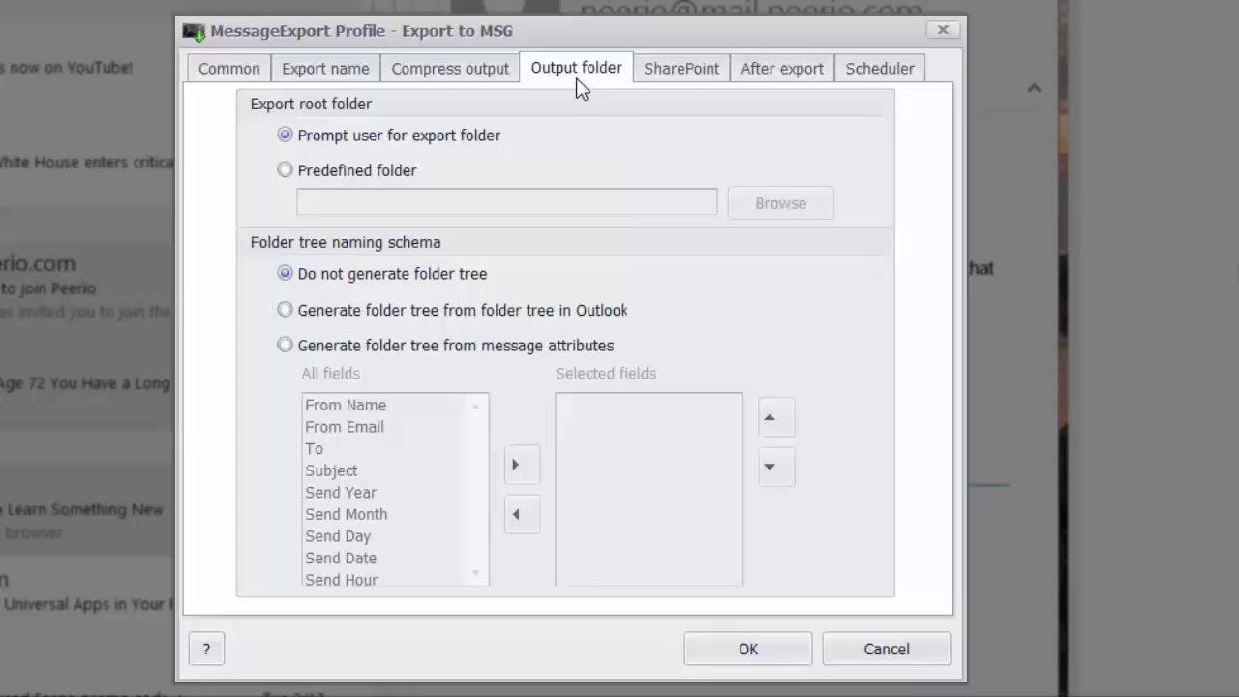
{"action": "mouse_move", "coordinate": [680, 68]}
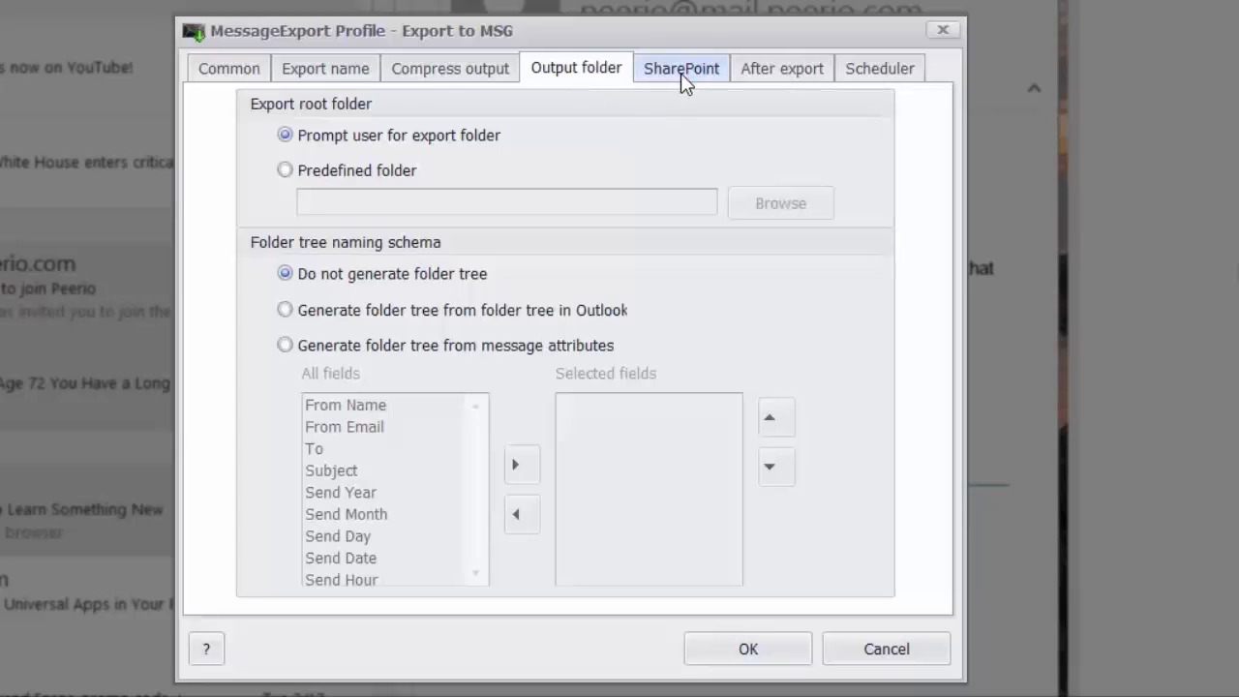
Review the SharePoint tab unchanged, then show the After export tab
{"action": "left_click", "coordinate": [680, 67]}
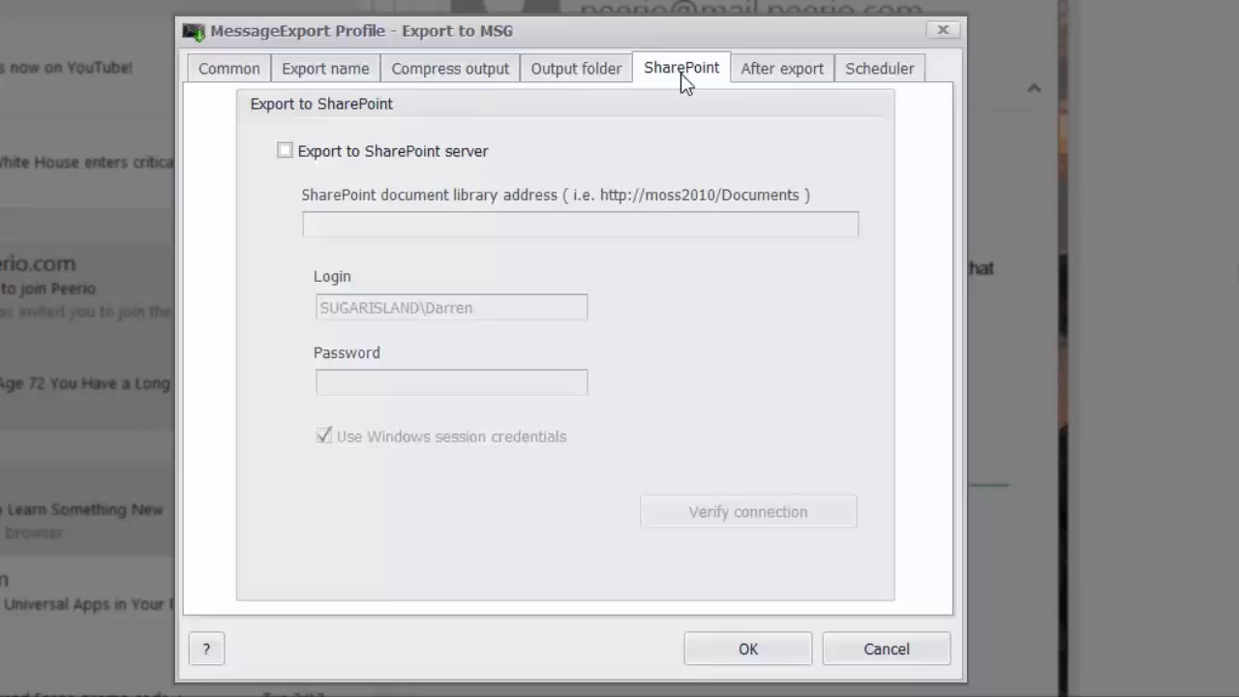
{"action": "mouse_move", "coordinate": [783, 89]}
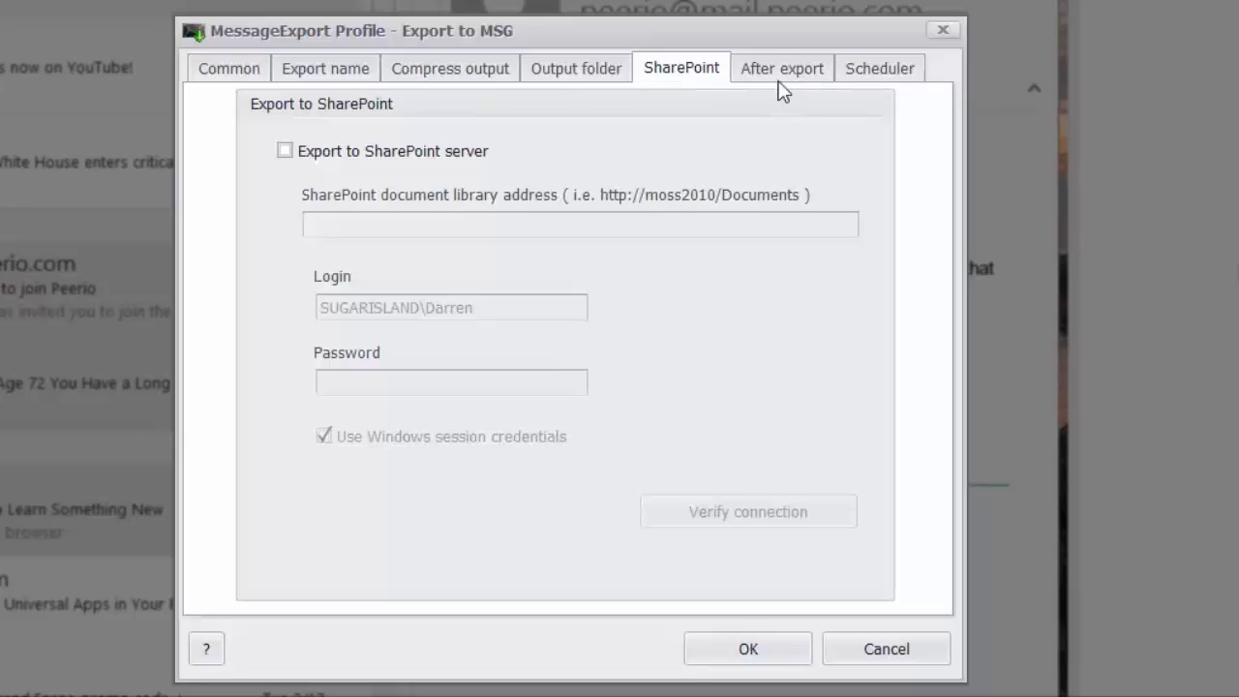
{"action": "left_click", "coordinate": [781, 68]}
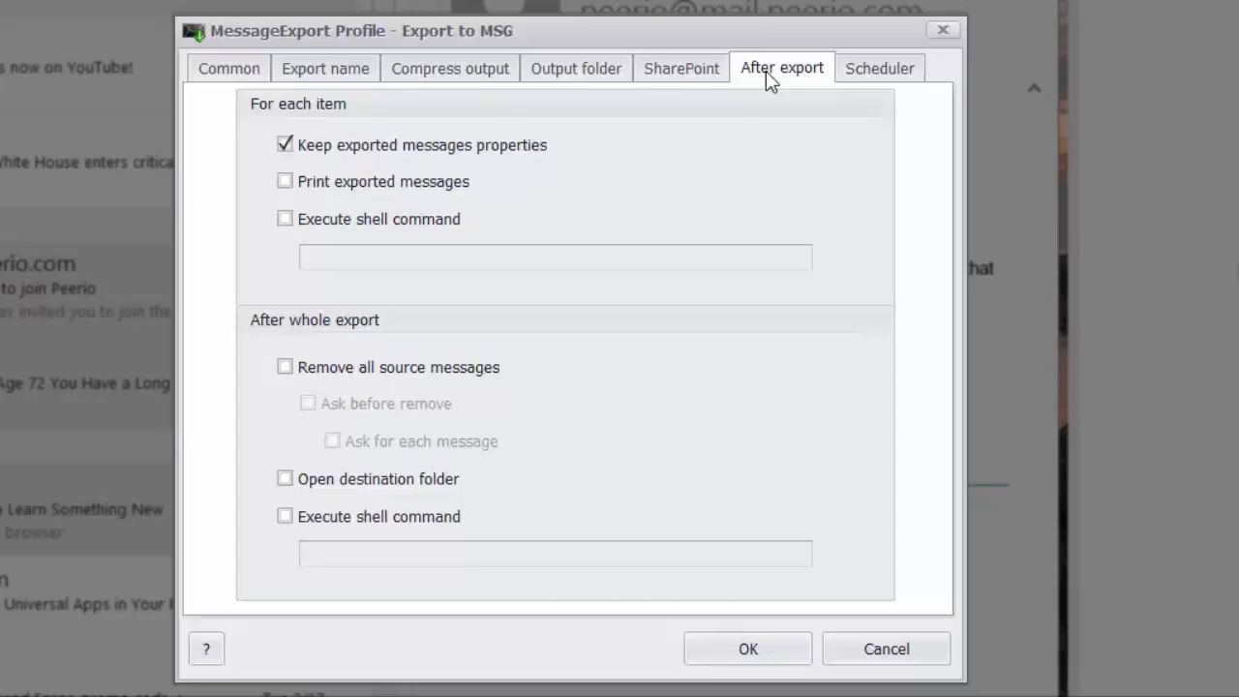
{"action": "mouse_move", "coordinate": [574, 346]}
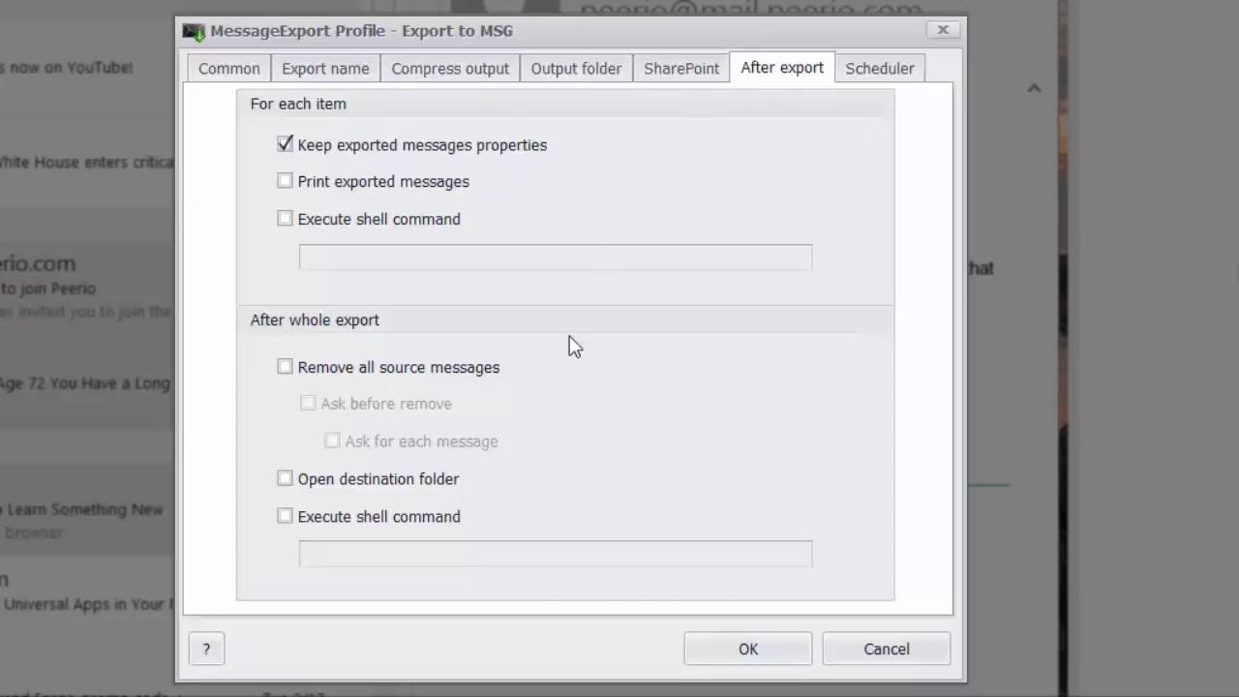
{"action": "mouse_move", "coordinate": [563, 395]}
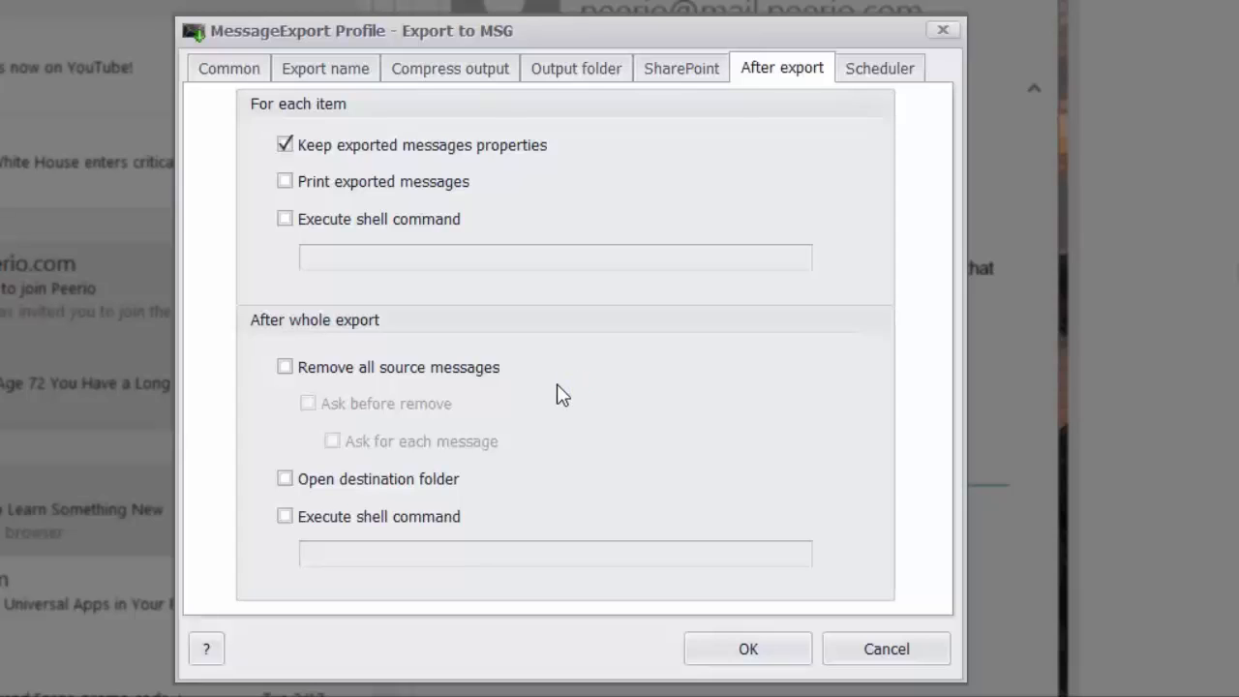
{"action": "mouse_move", "coordinate": [707, 269]}
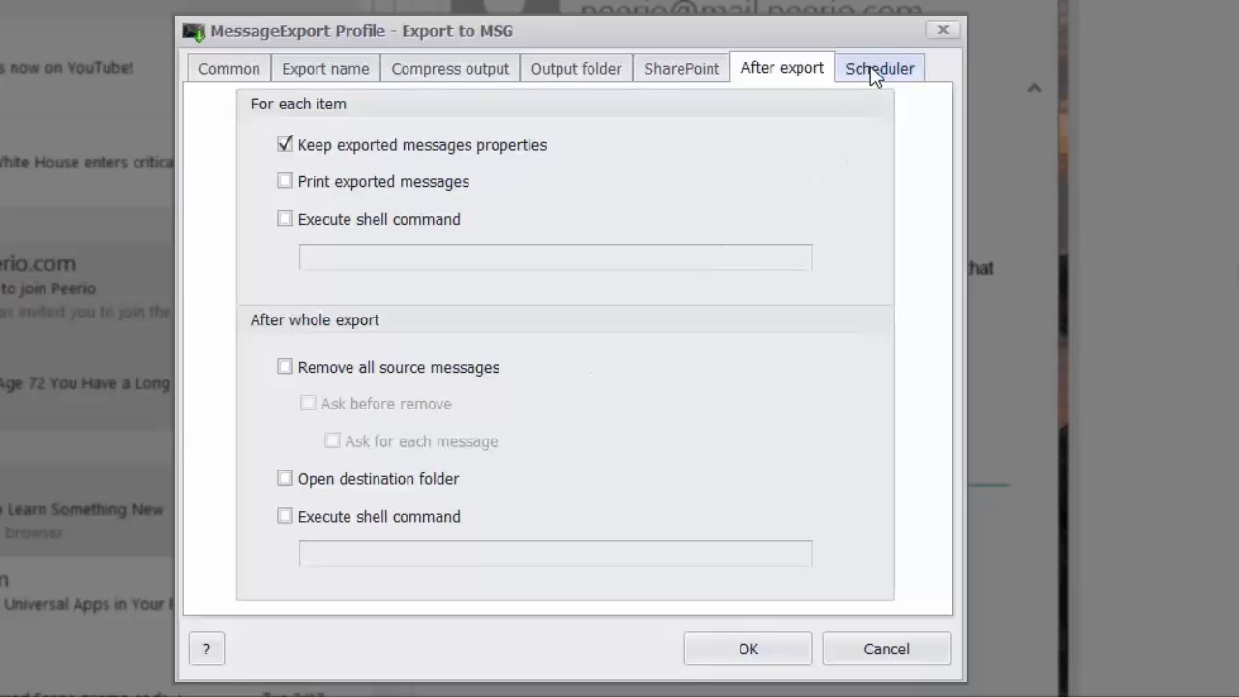
Review the disabled Scheduler tab, then go back to the Common tab
{"action": "left_click", "coordinate": [878, 68]}
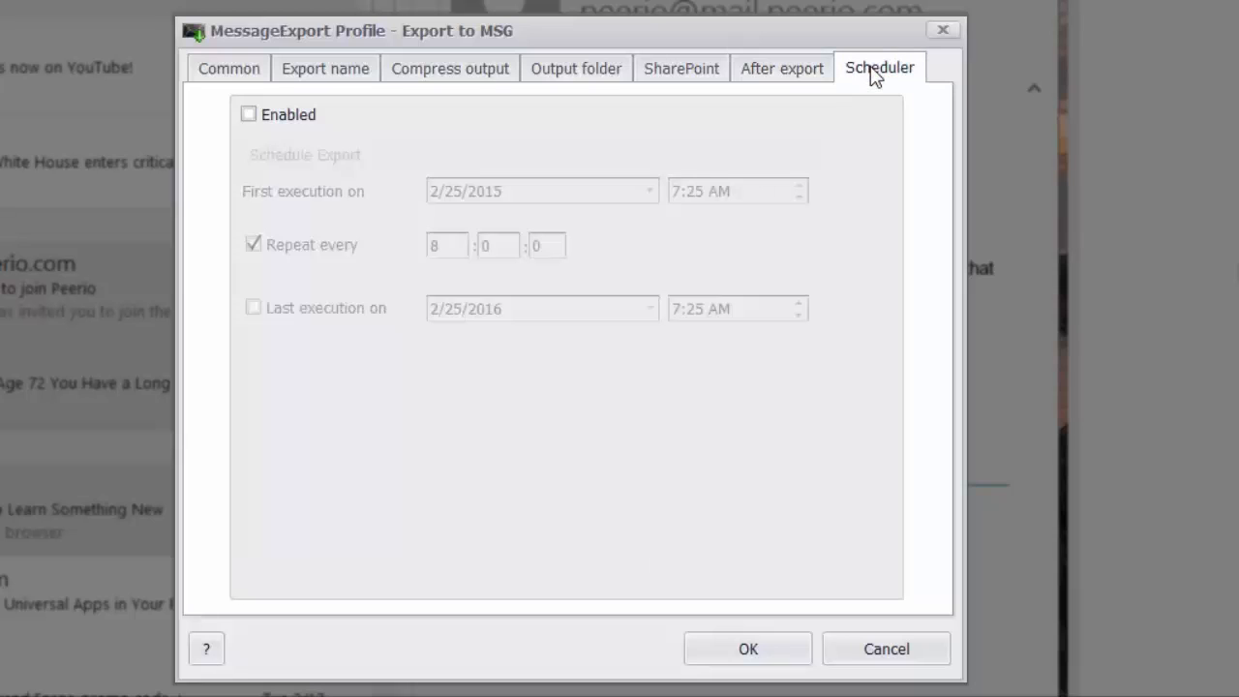
{"action": "mouse_move", "coordinate": [377, 150]}
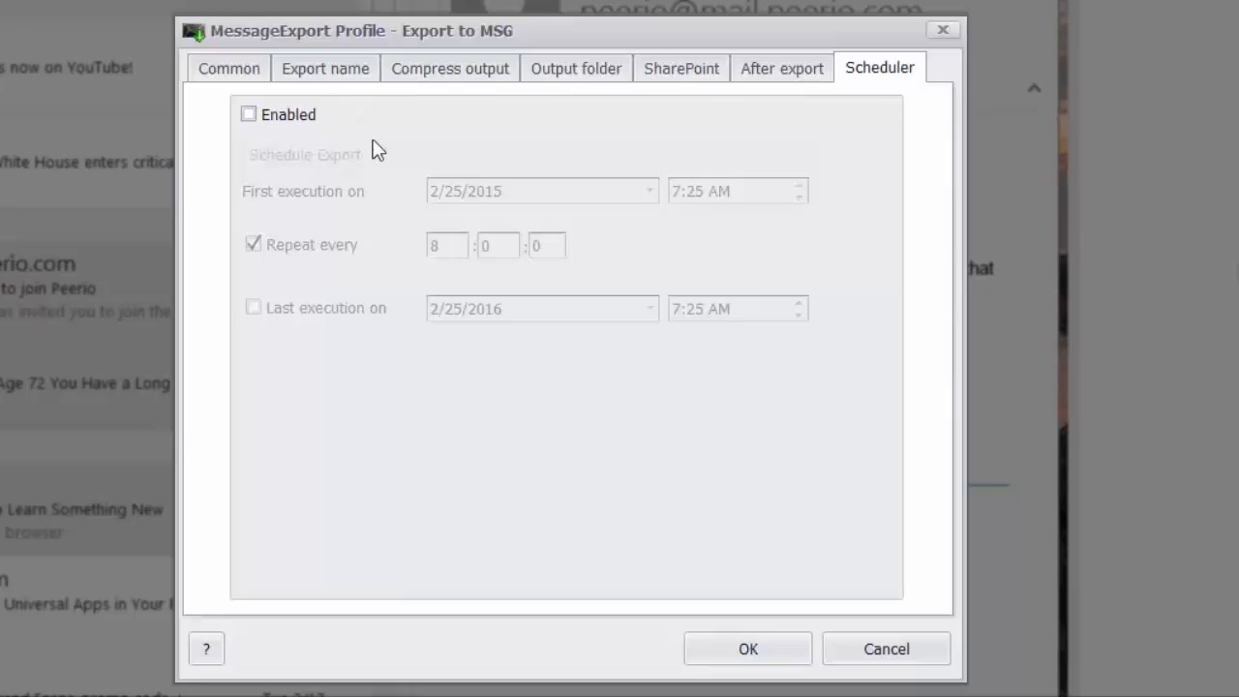
{"action": "mouse_move", "coordinate": [431, 146]}
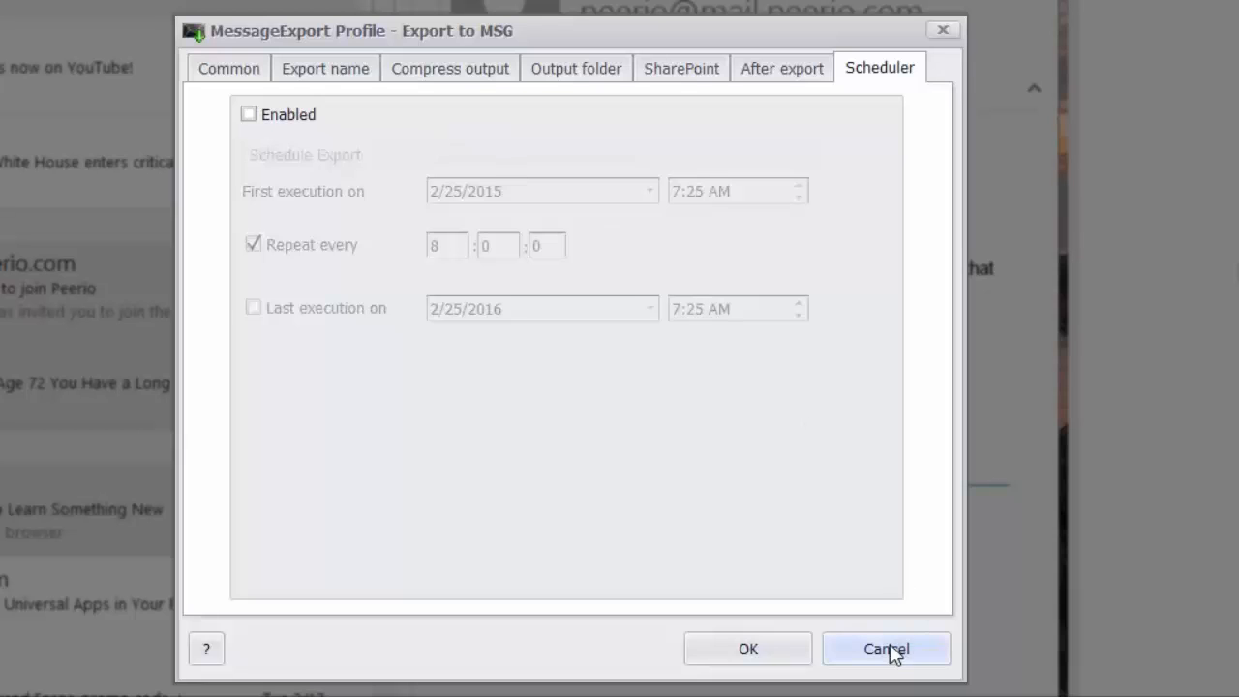
{"action": "mouse_move", "coordinate": [618, 511]}
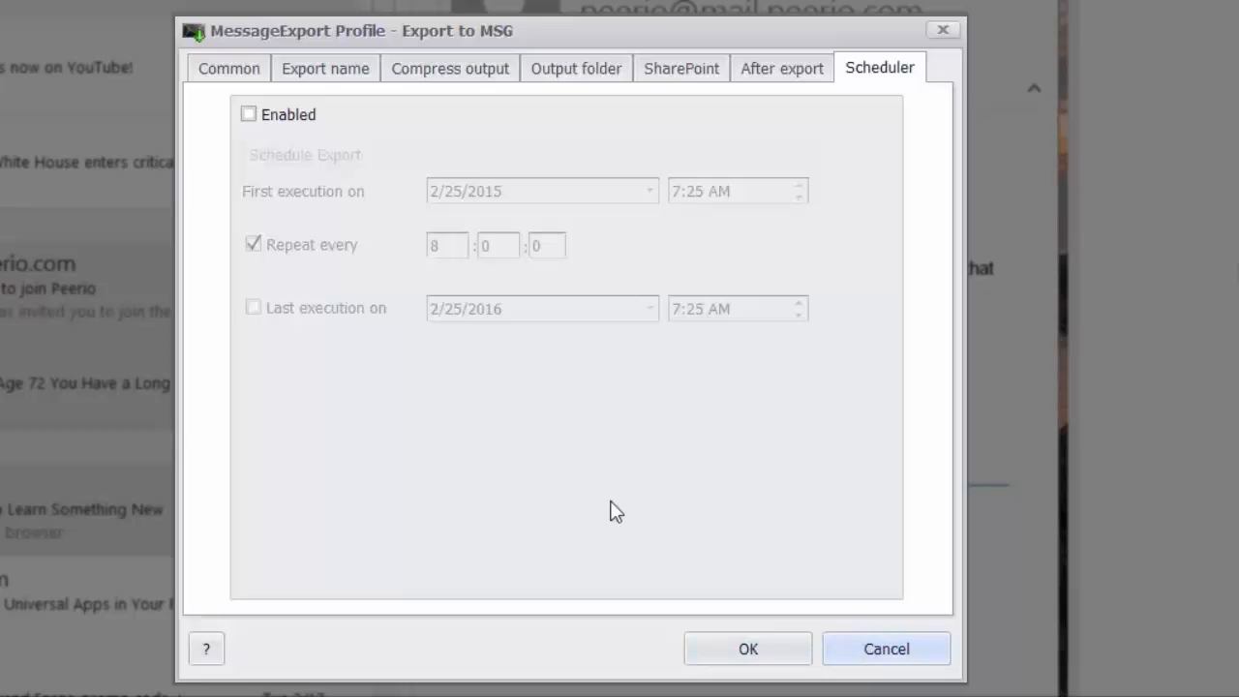
{"action": "left_click", "coordinate": [228, 67]}
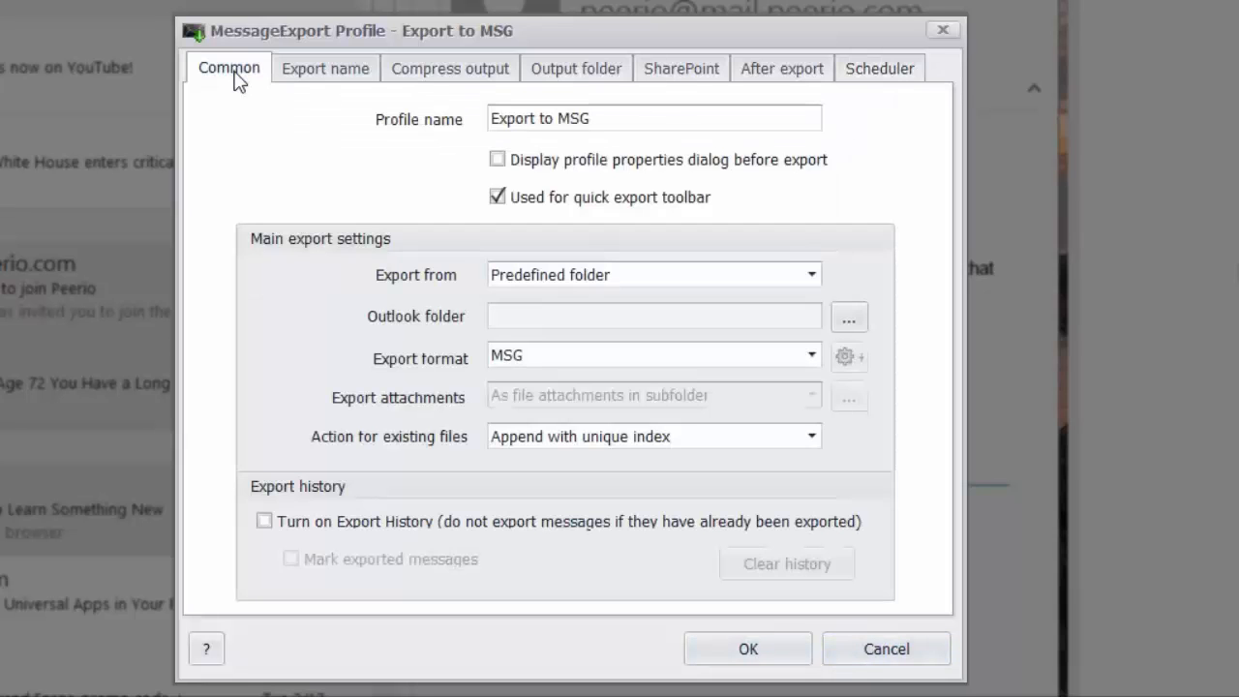